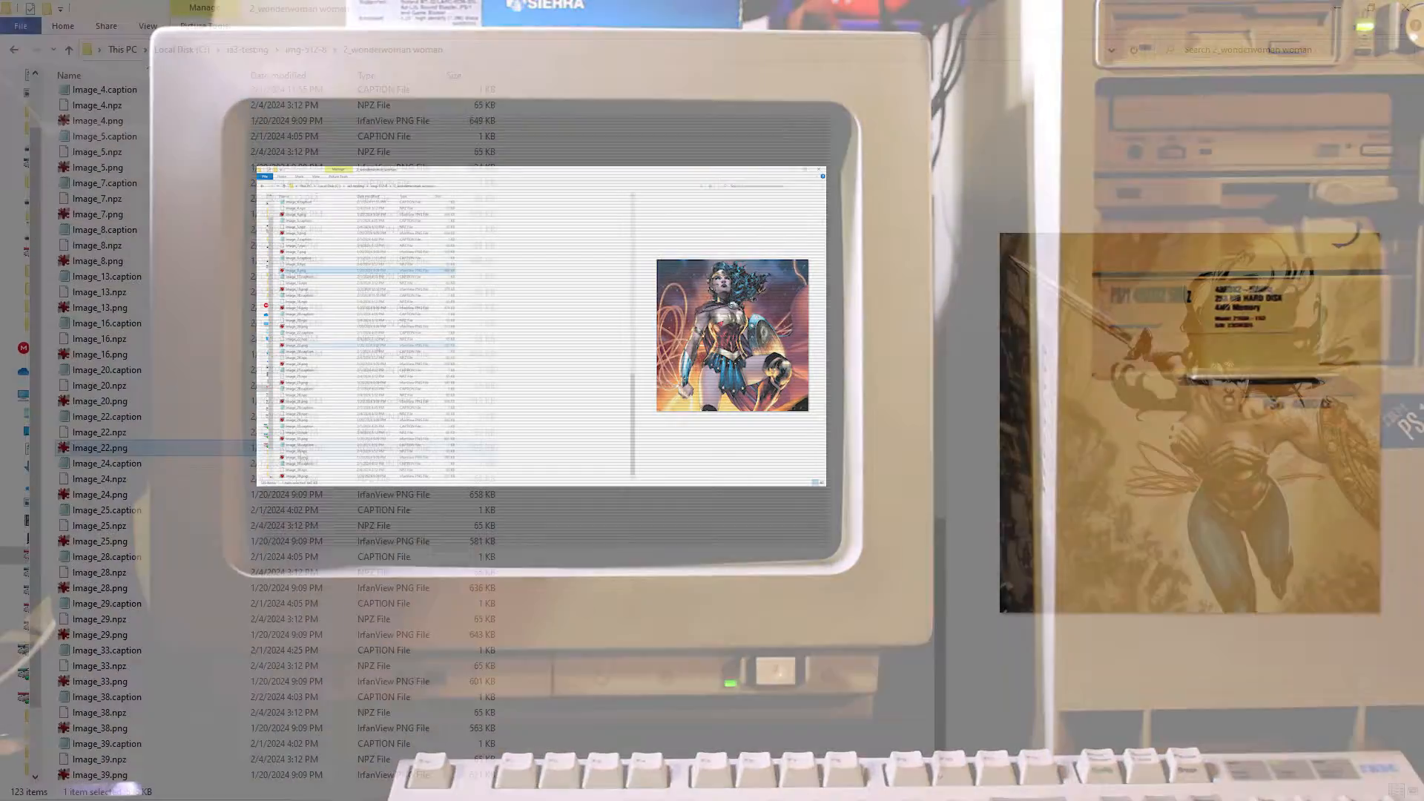
# Step: Open Image_25.png, the yellow KLANG comic, in Paint 3D from File Explorer
pyautogui.click(100, 494)
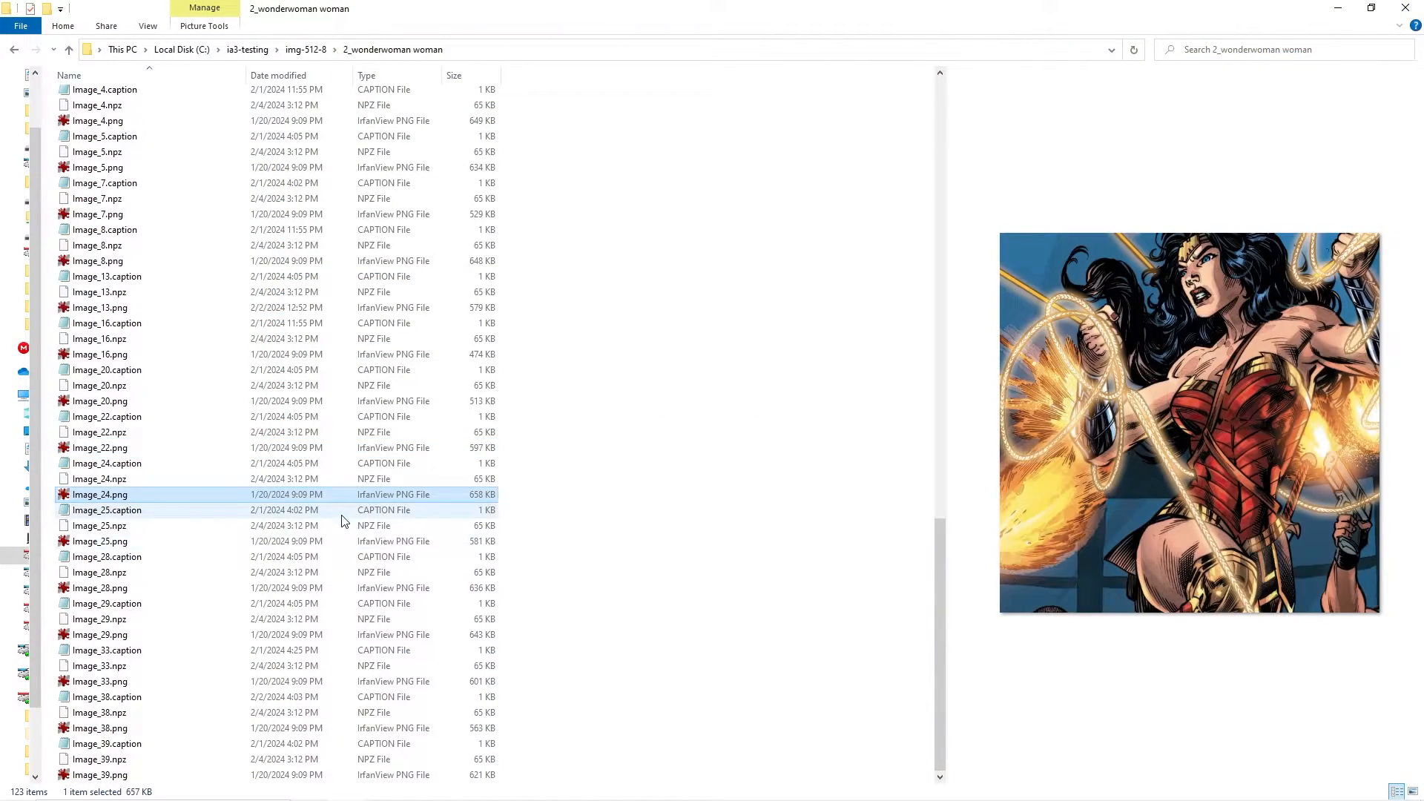
pyautogui.rightClick(100, 541)
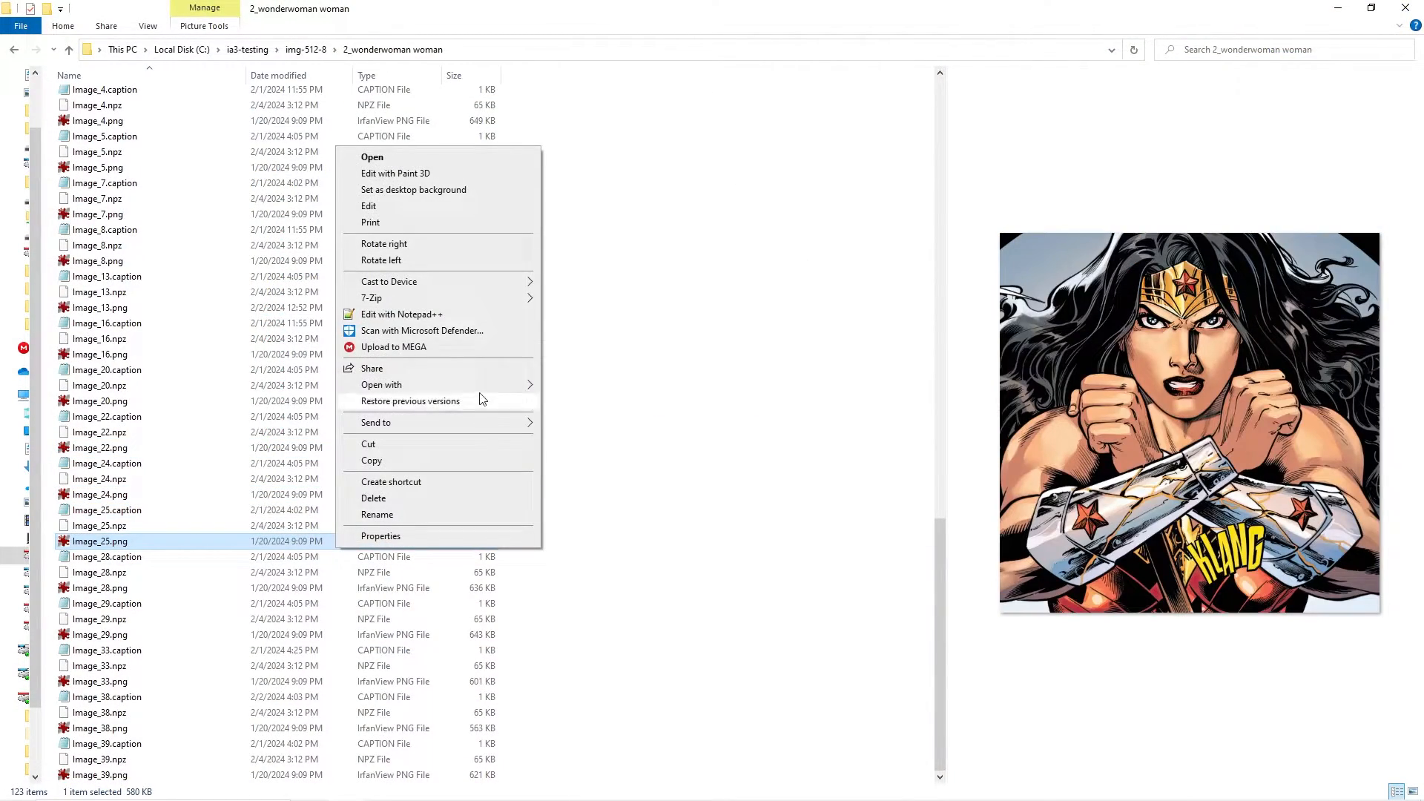
pyautogui.click(395, 173)
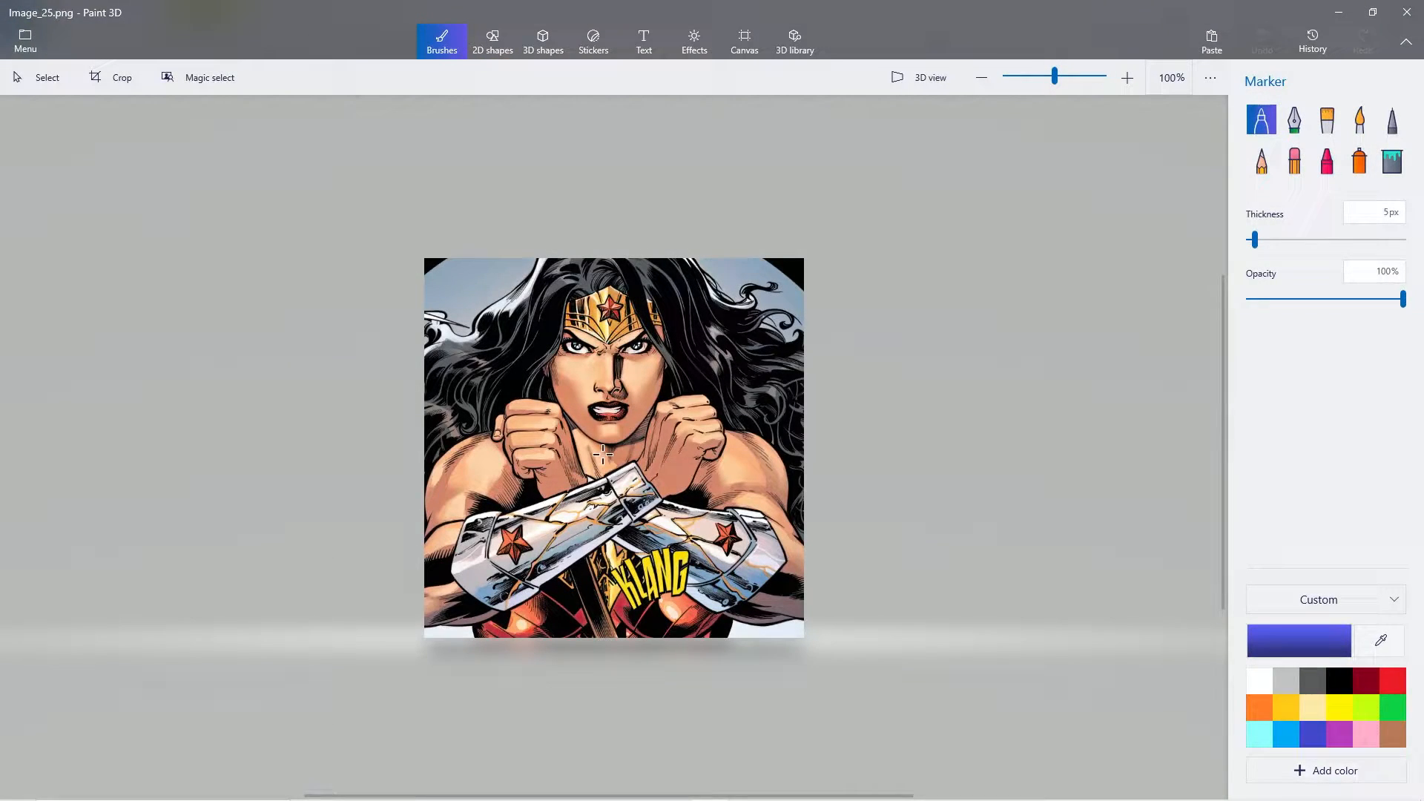
pyautogui.click(1126, 77)
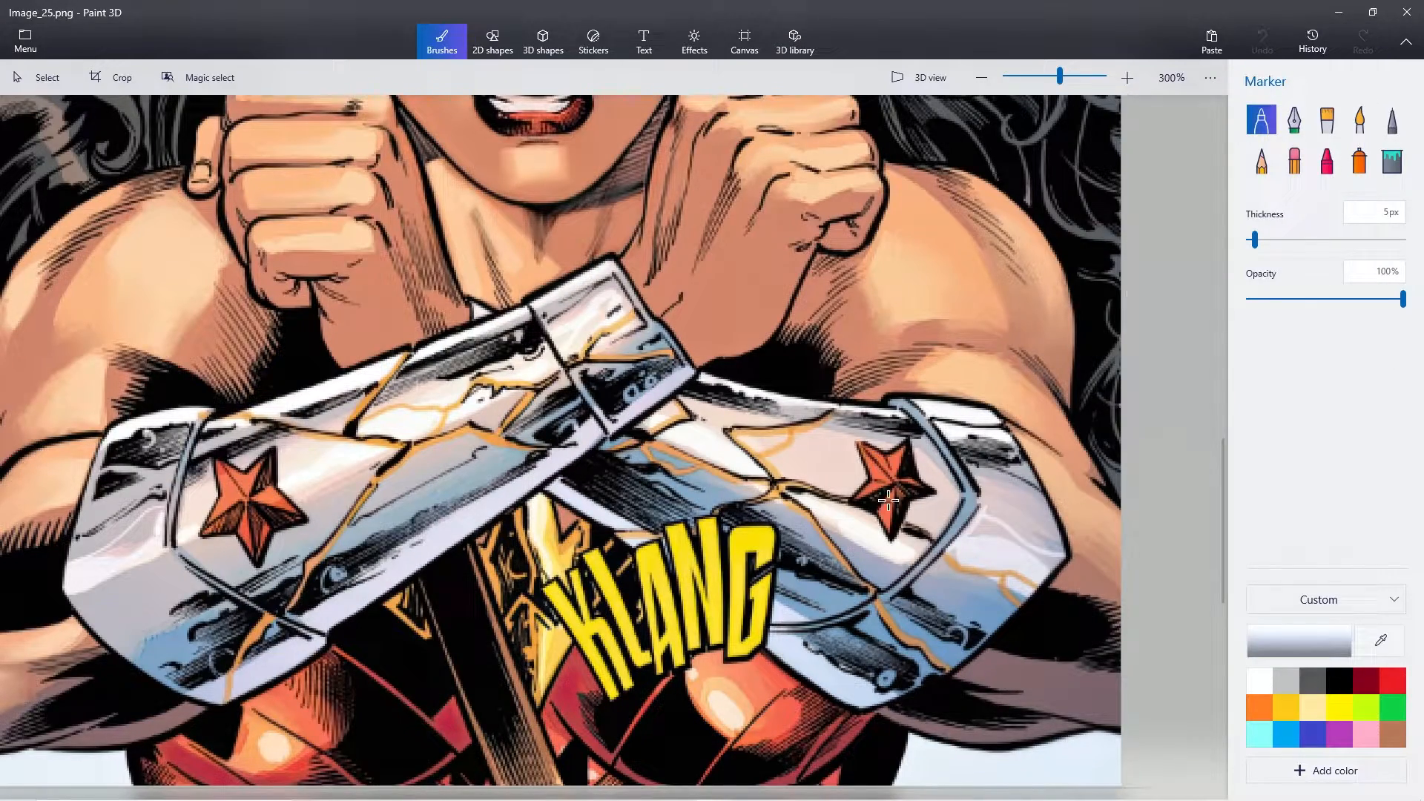
pyautogui.click(1359, 118)
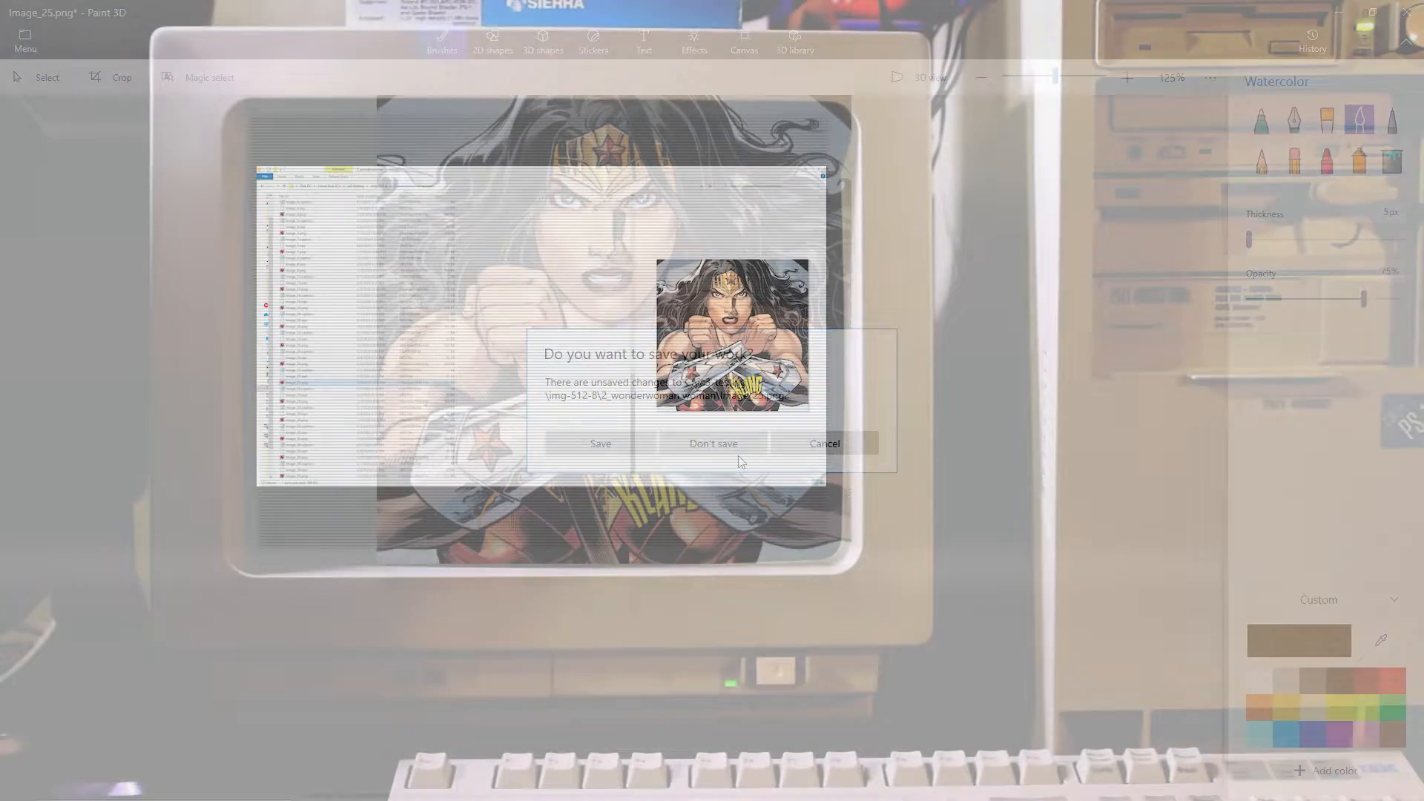
pyautogui.click(713, 444)
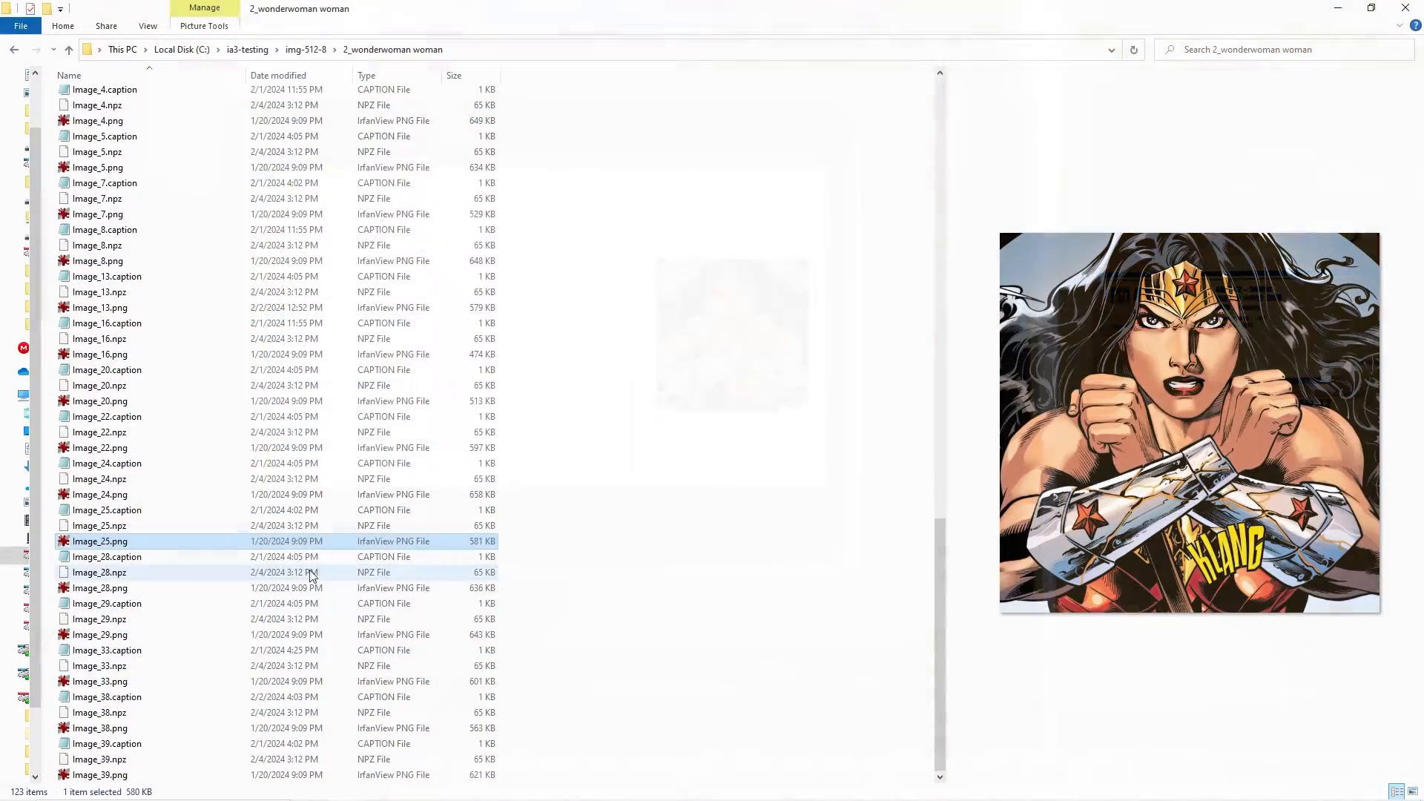
pyautogui.rightClick(97, 541)
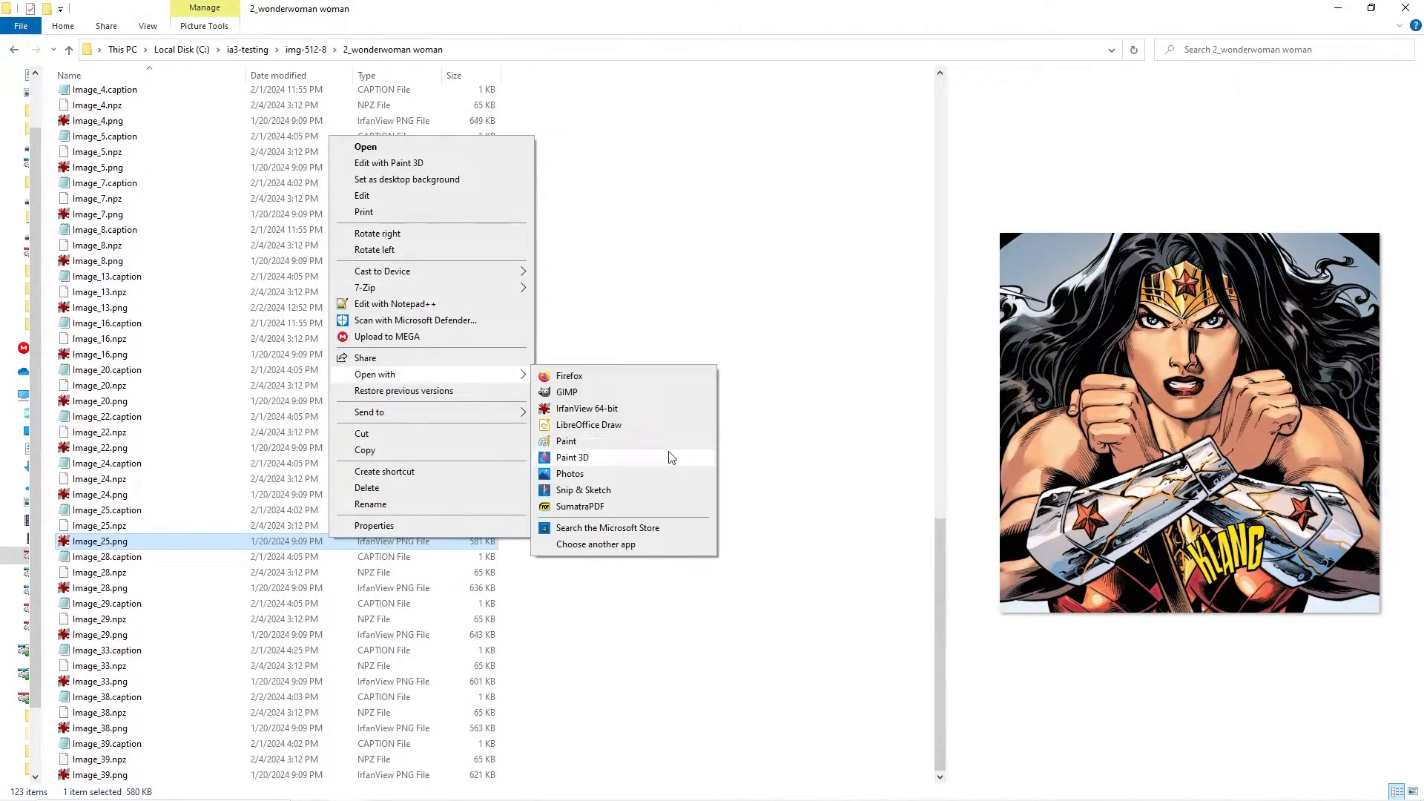
pyautogui.click(572, 457)
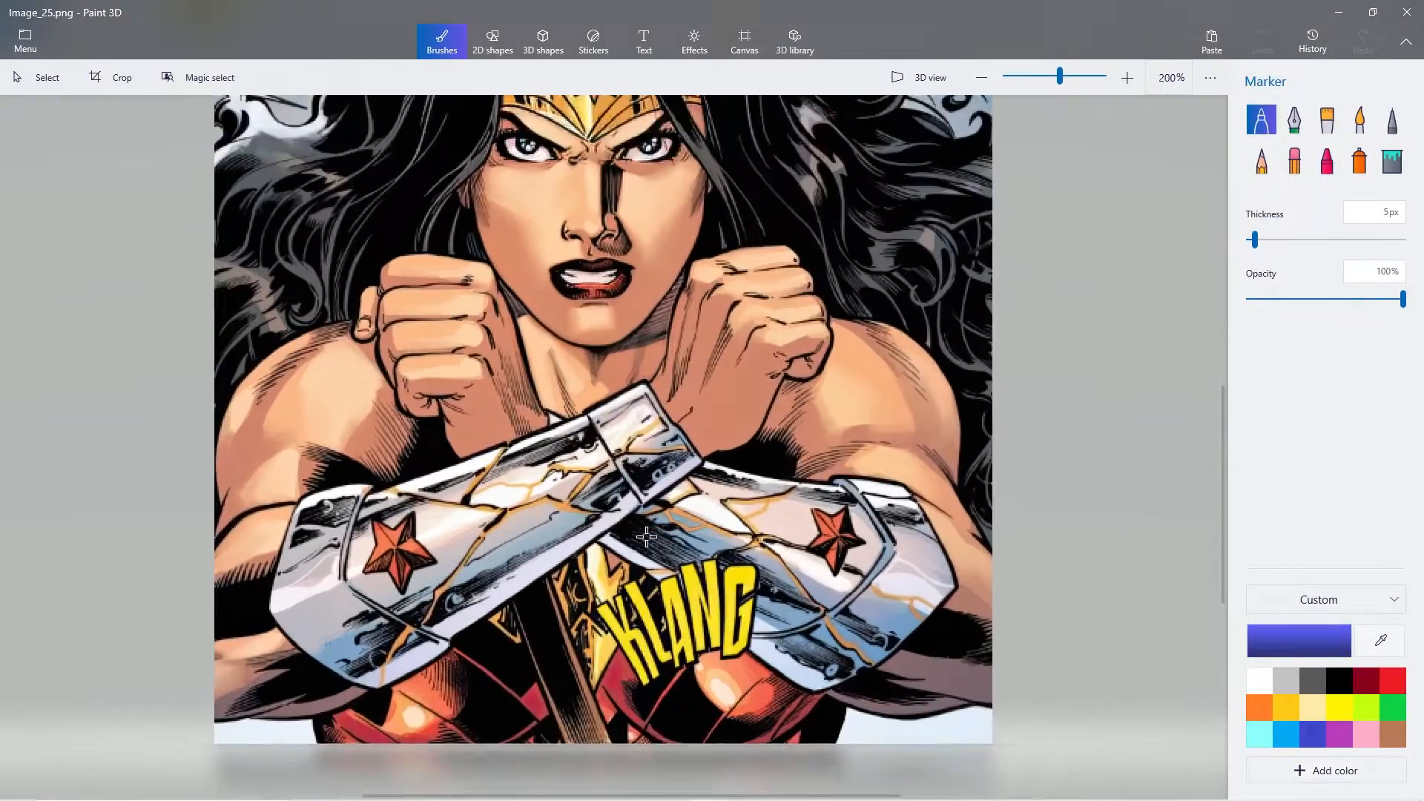
# Step: Zoom in and fit the Magic select focus box tightly around the KLANG lettering
pyautogui.click(1126, 77)
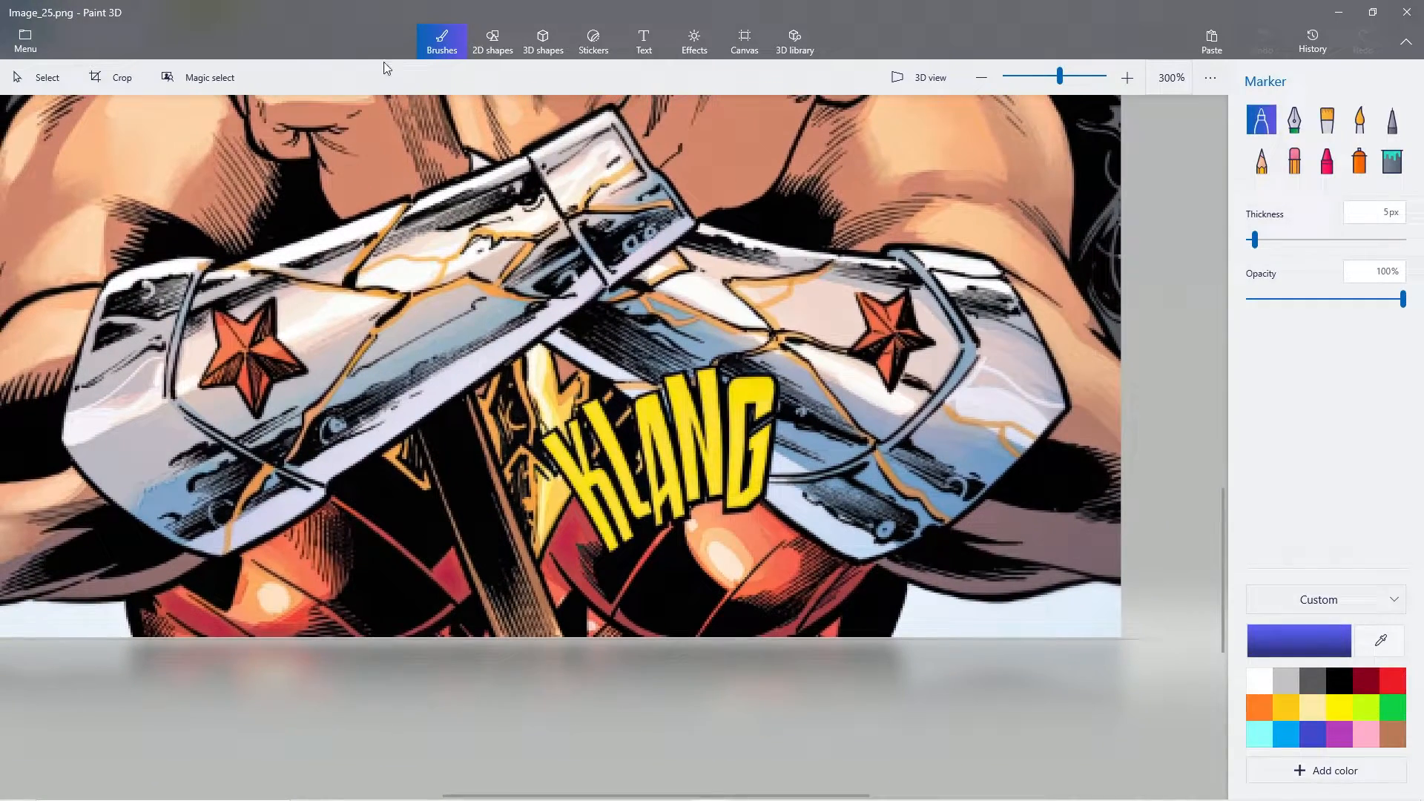
pyautogui.click(209, 76)
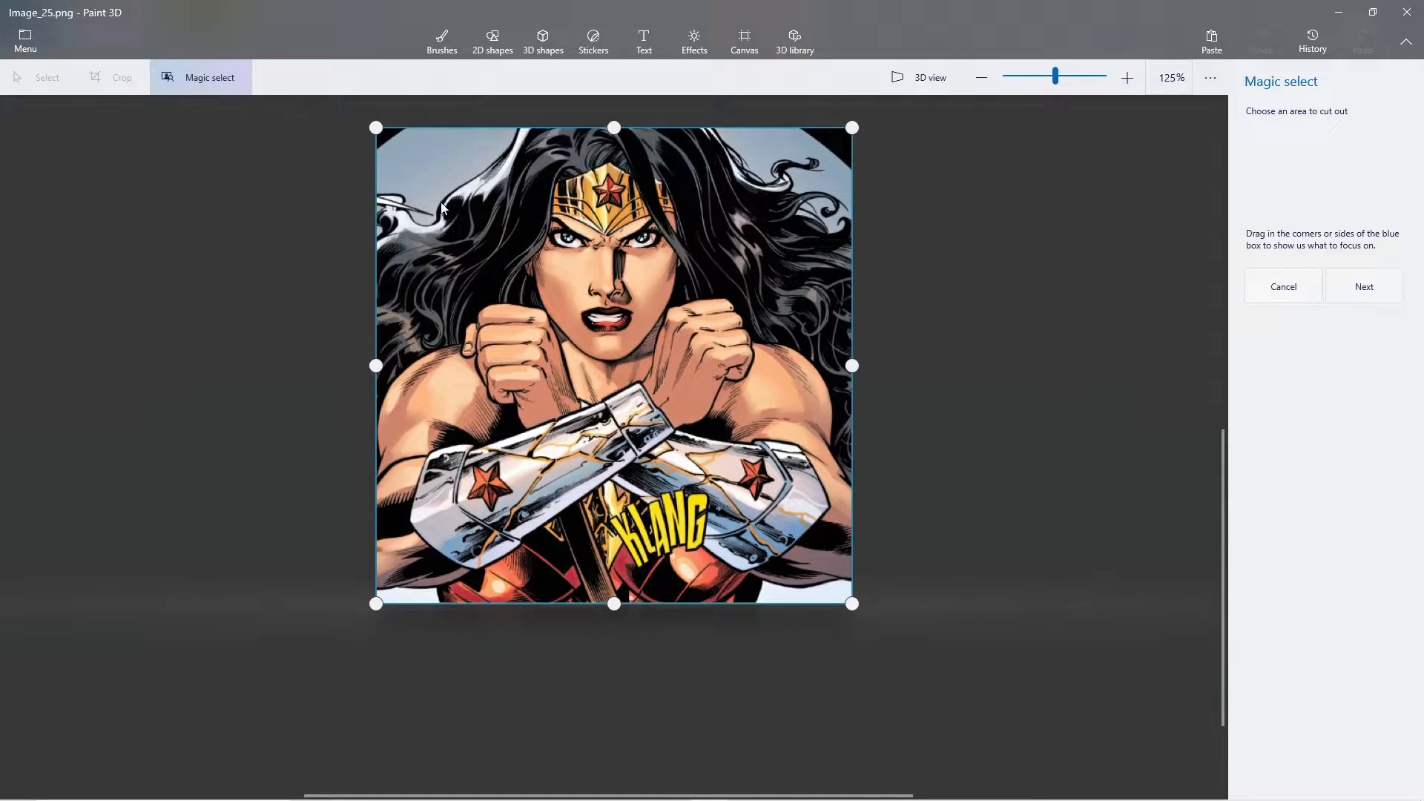
pyautogui.moveTo(376, 127); pyautogui.dragTo(509, 242)
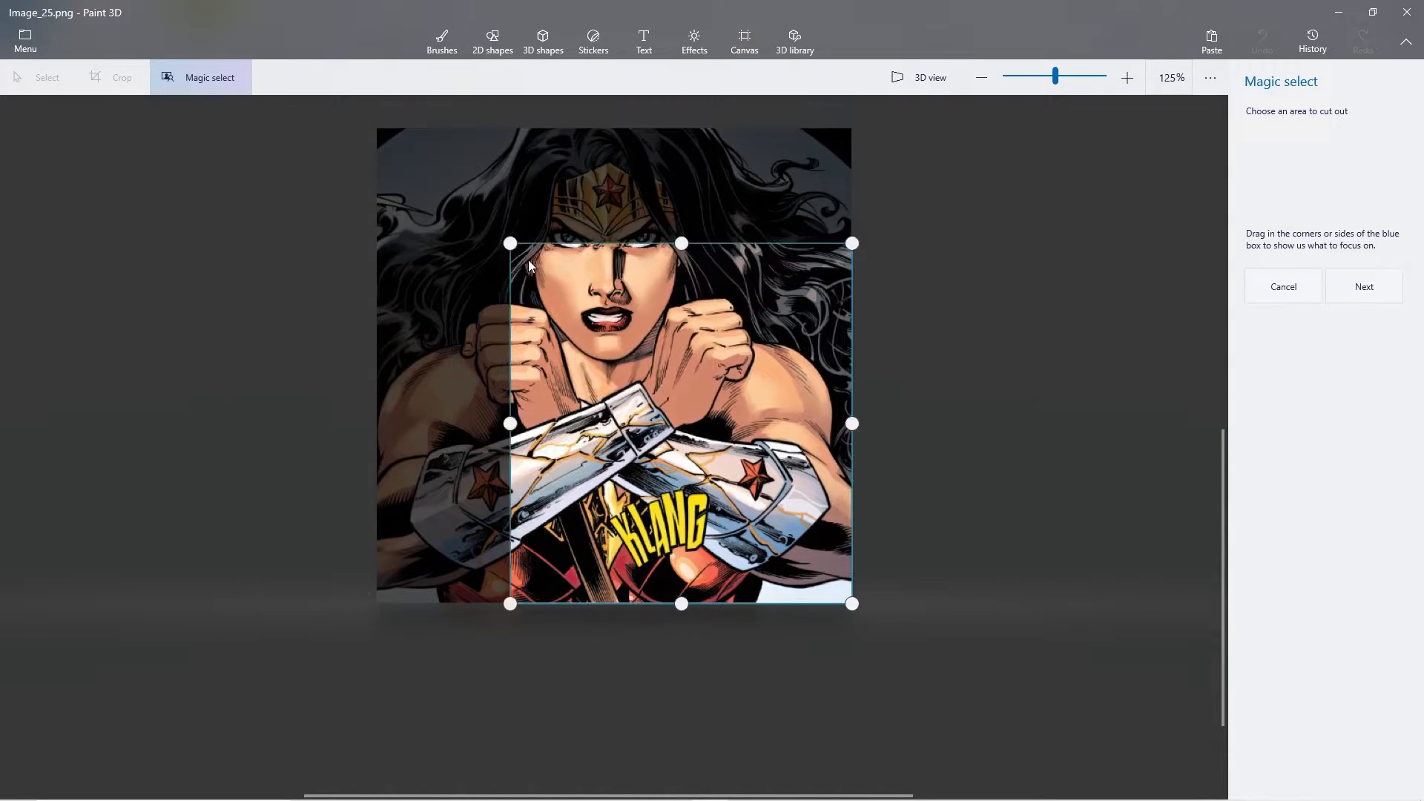
pyautogui.moveTo(510, 243); pyautogui.dragTo(601, 482)
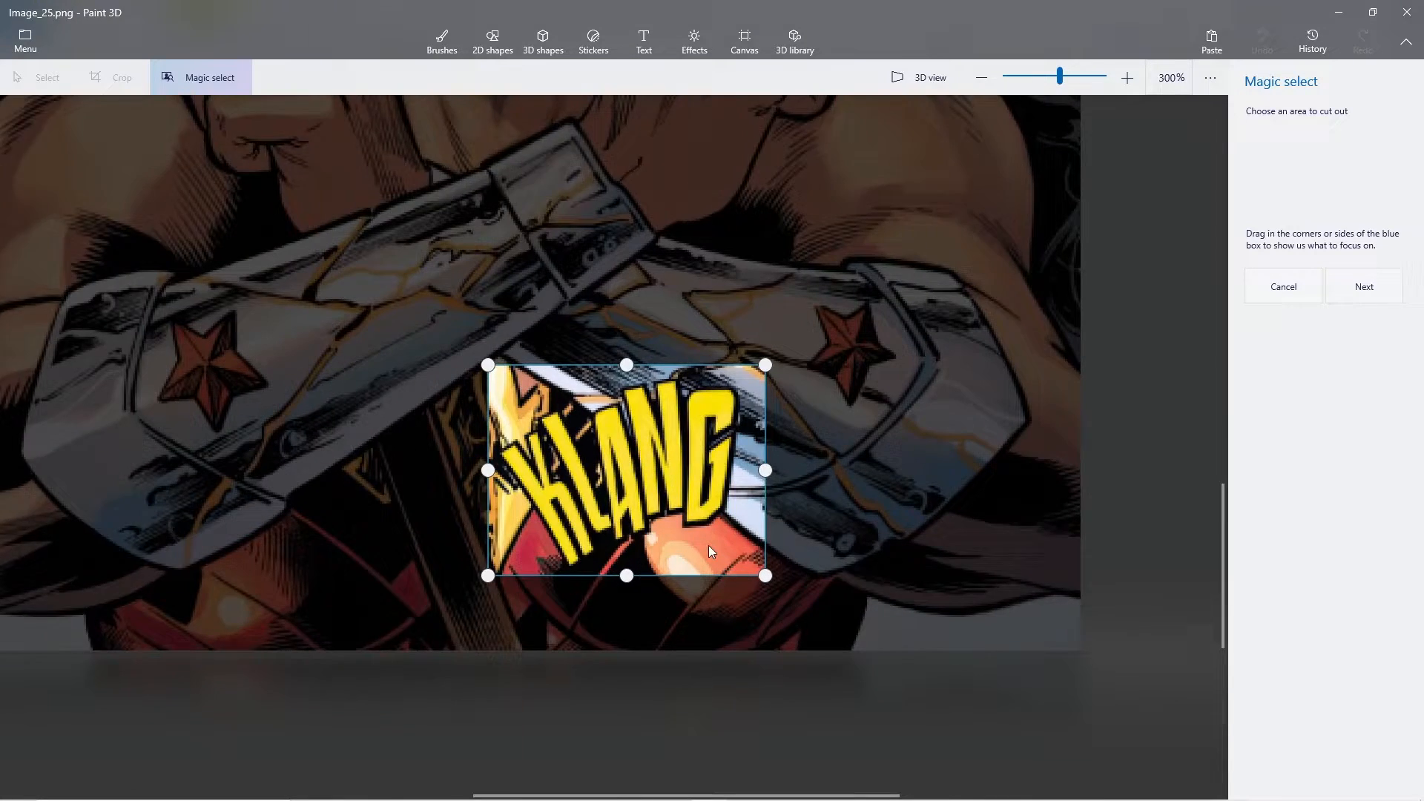
pyautogui.click(1362, 287)
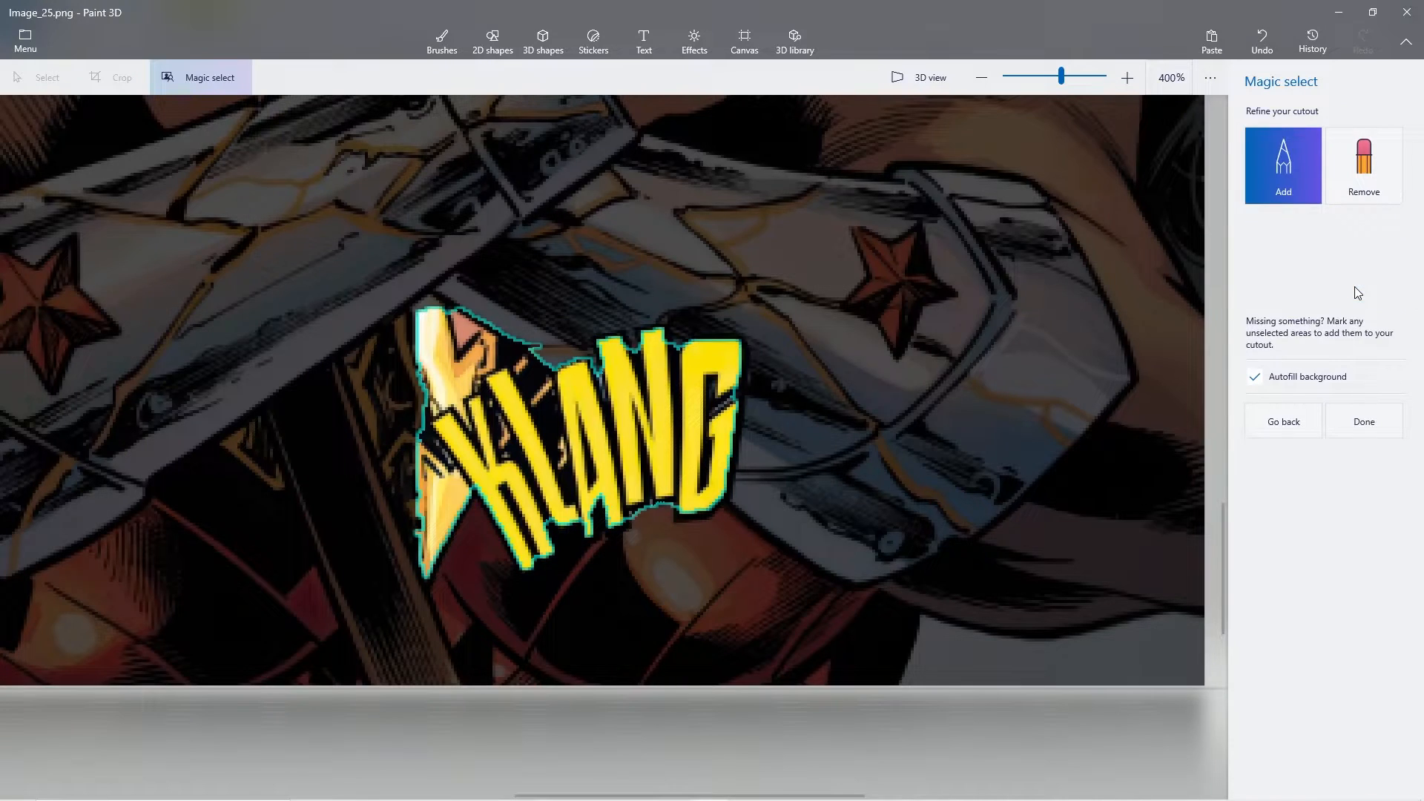
# Step: Refine the KLANG cutout by removing the yellow starburst, then finish with background autofill
pyautogui.click(1362, 166)
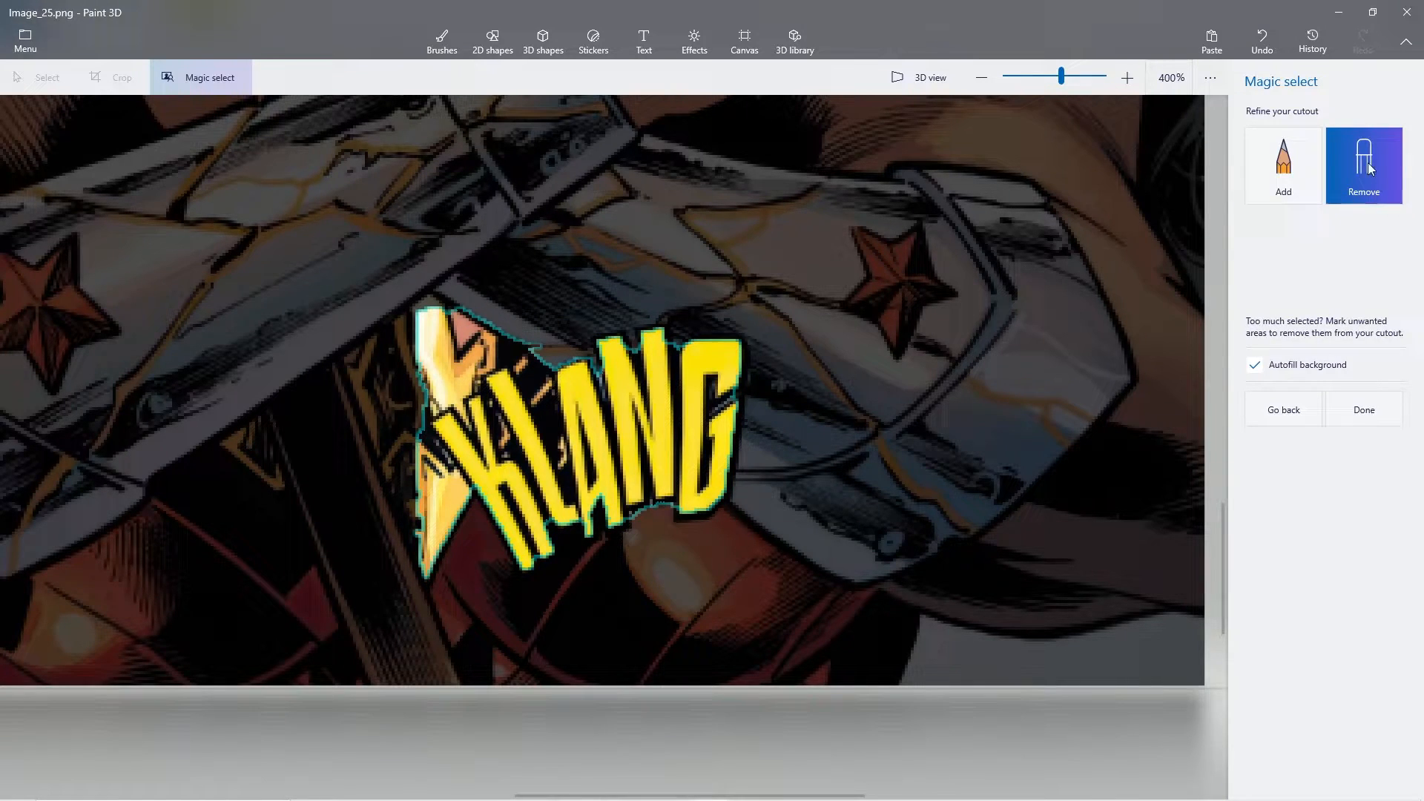
pyautogui.moveTo(495, 343); pyautogui.dragTo(434, 463)
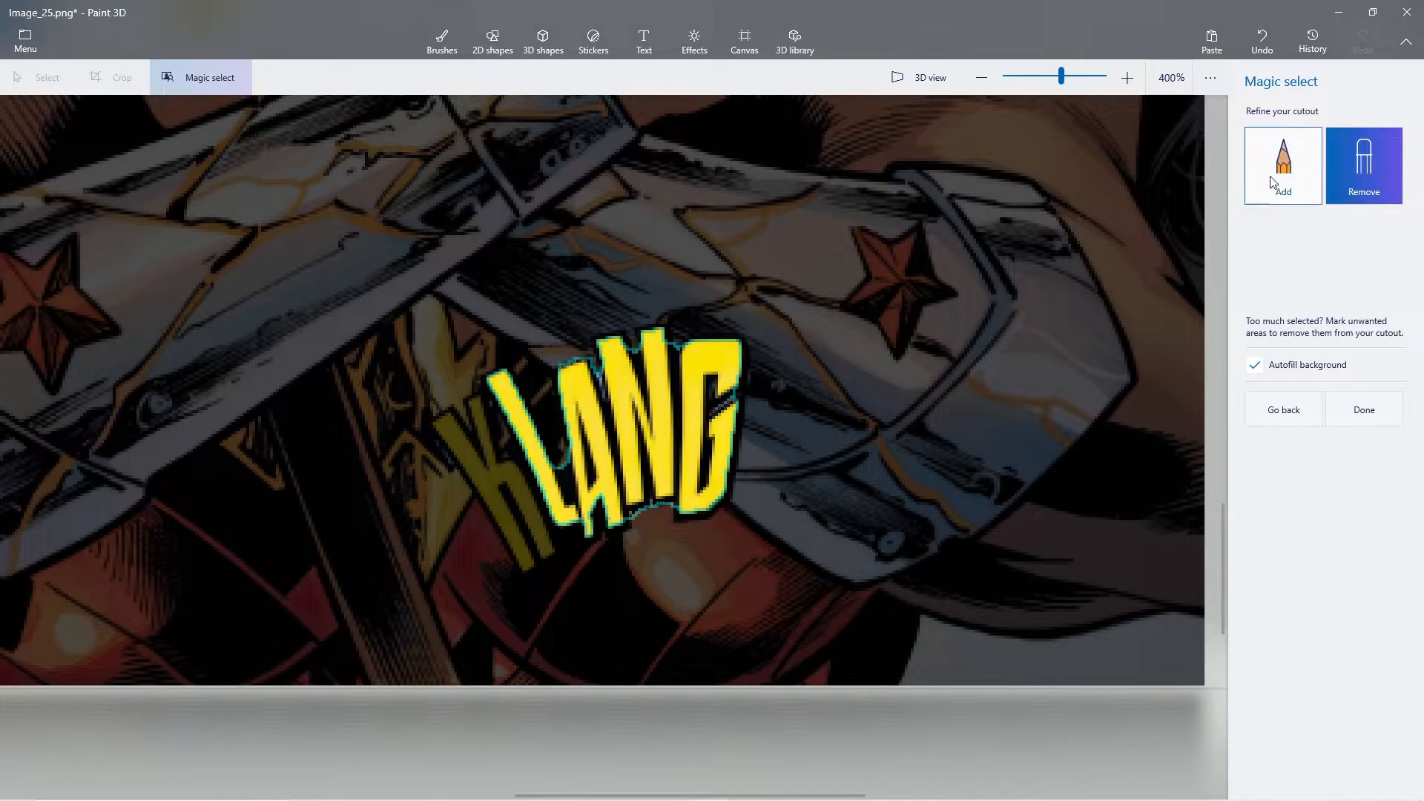
pyautogui.click(1281, 166)
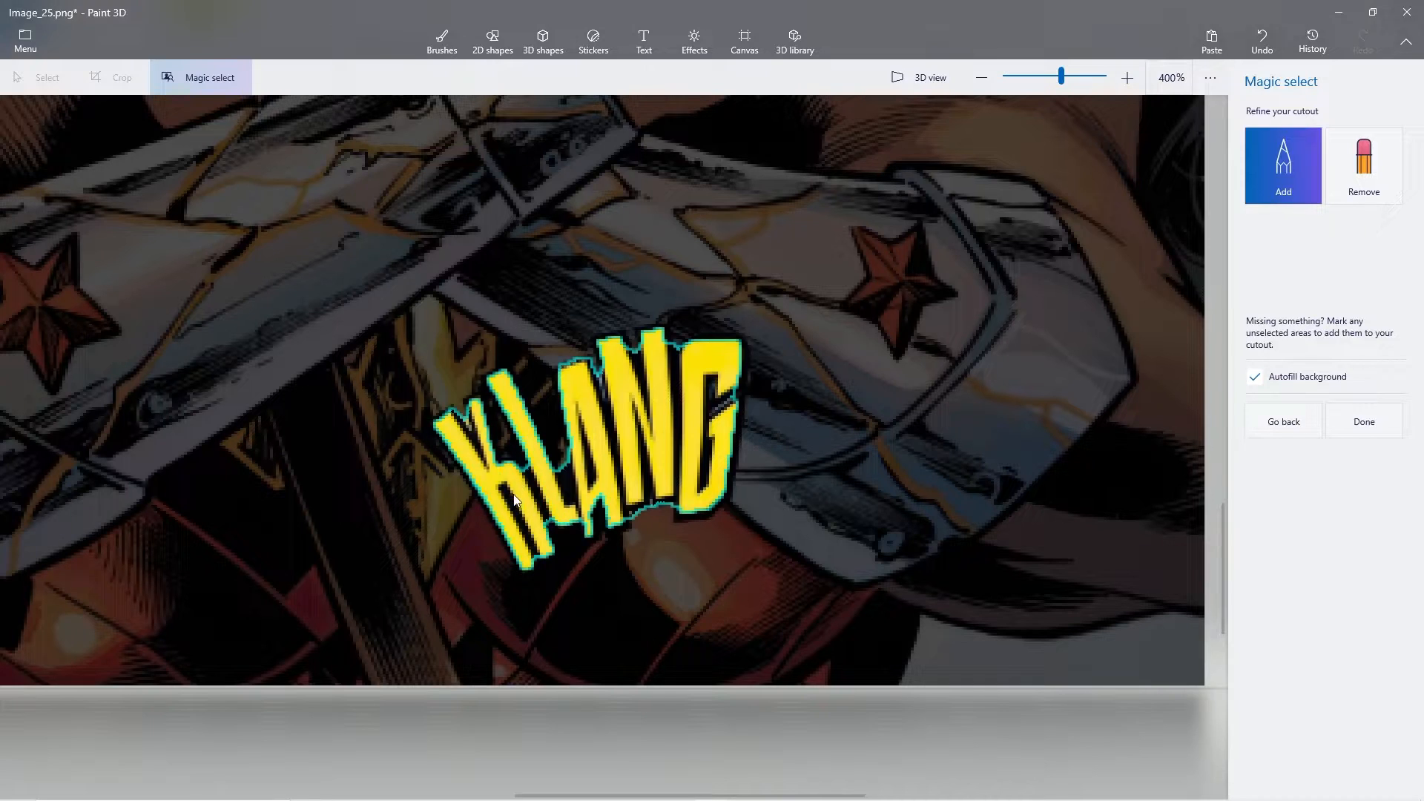
pyautogui.moveTo(1362, 420)
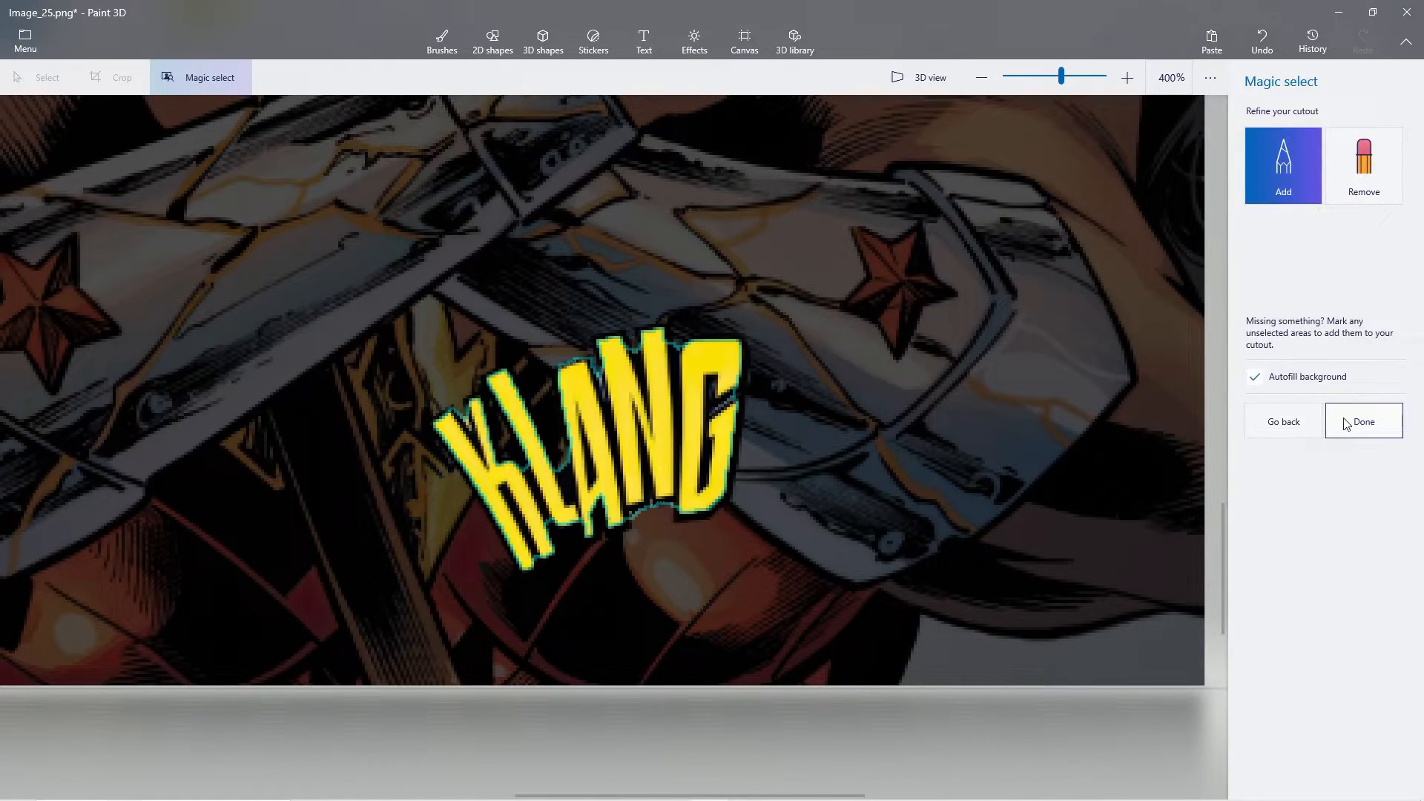
pyautogui.click(1362, 421)
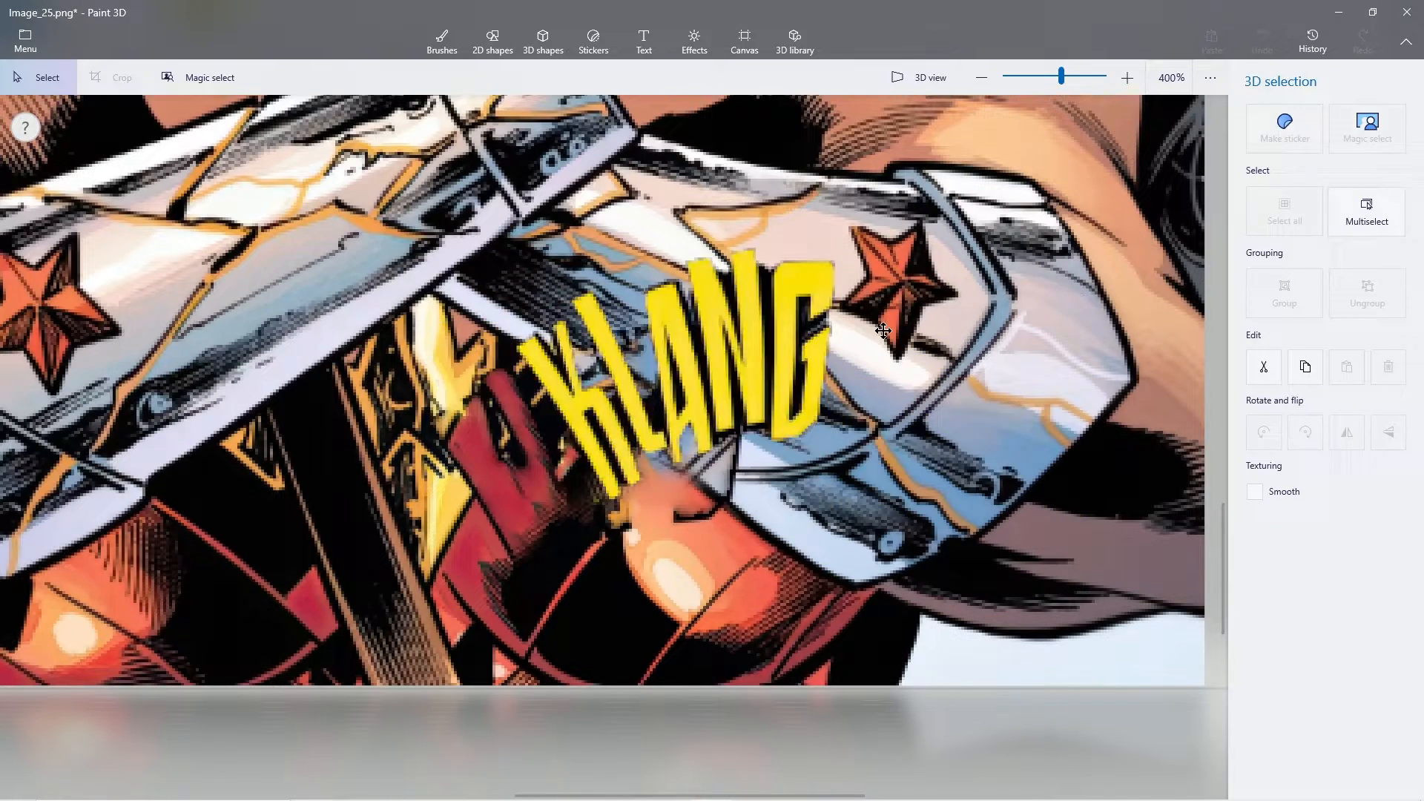
# Step: Open Image_24.png, the heroine with glowing lassos, in Paint 3D
pyautogui.click(441, 40)
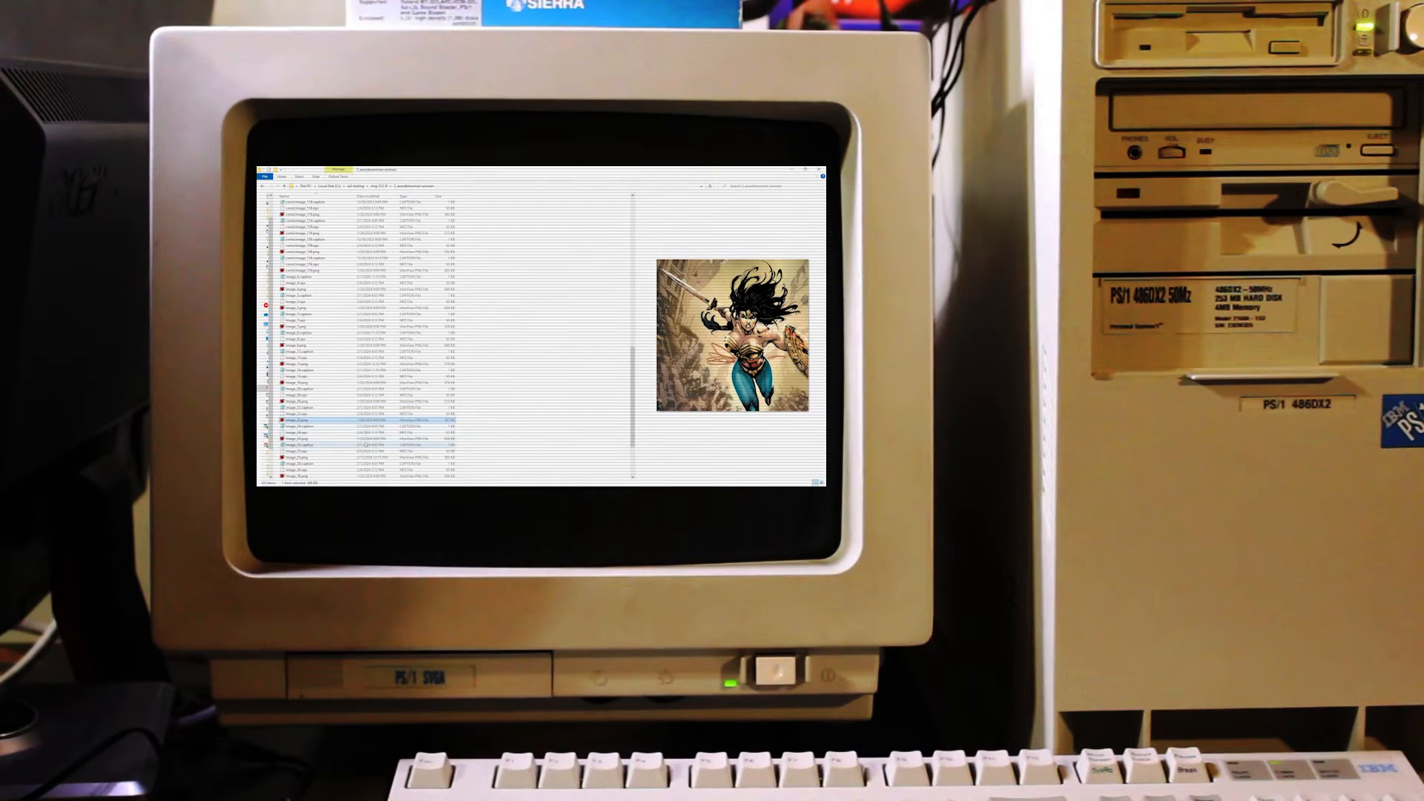
pyautogui.rightClick(300, 381)
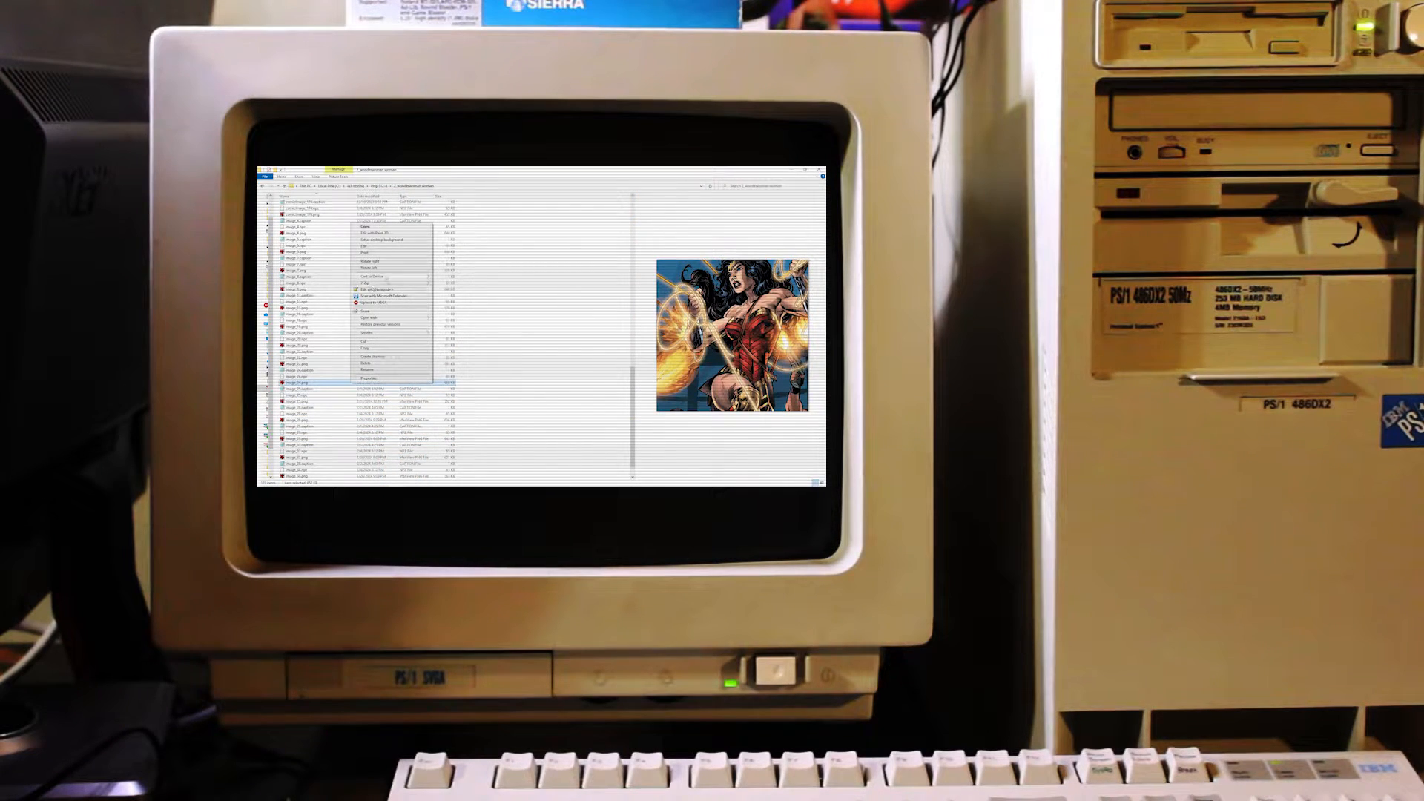
pyautogui.click(367, 233)
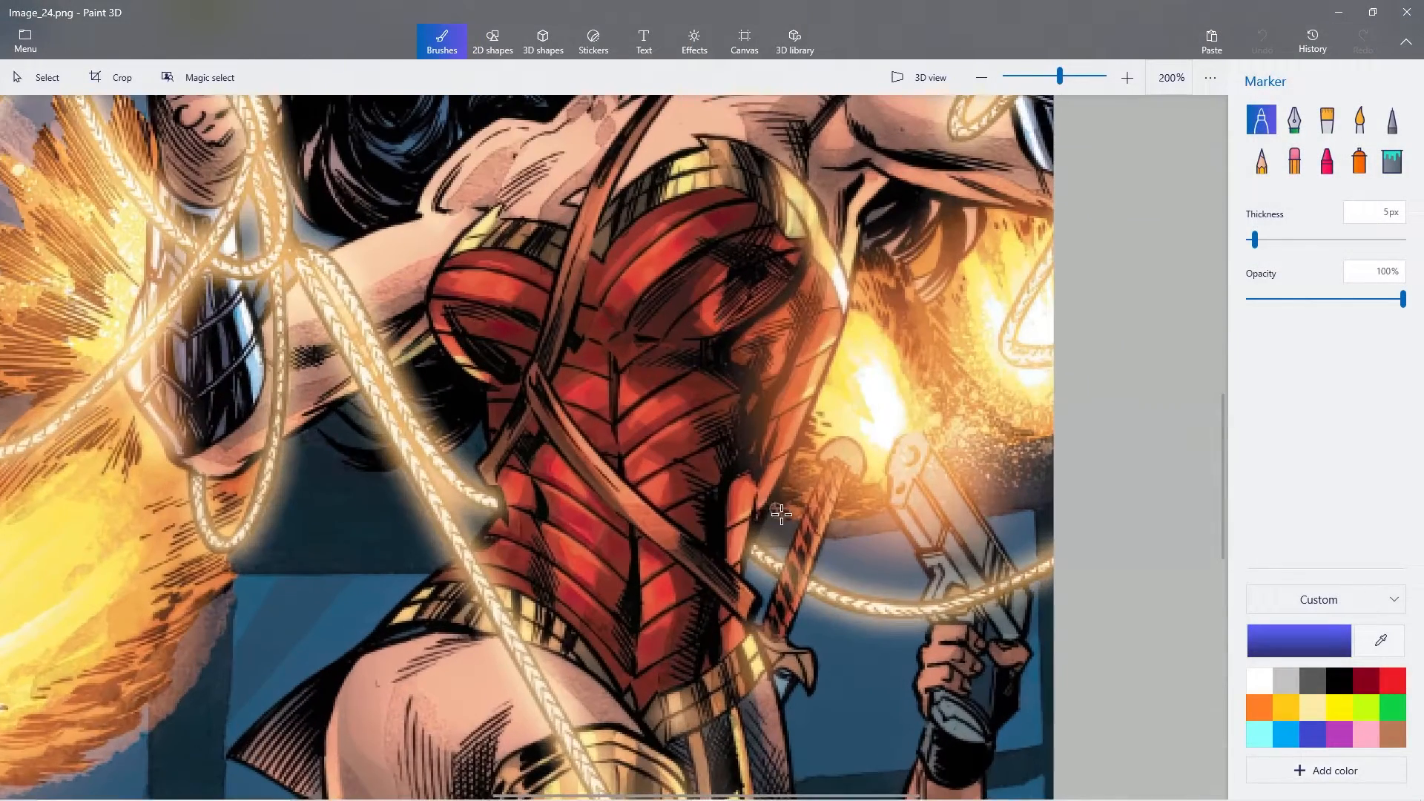
# Step: Zoom in on the stray forearm and start a Magic select around it
pyautogui.click(1127, 77)
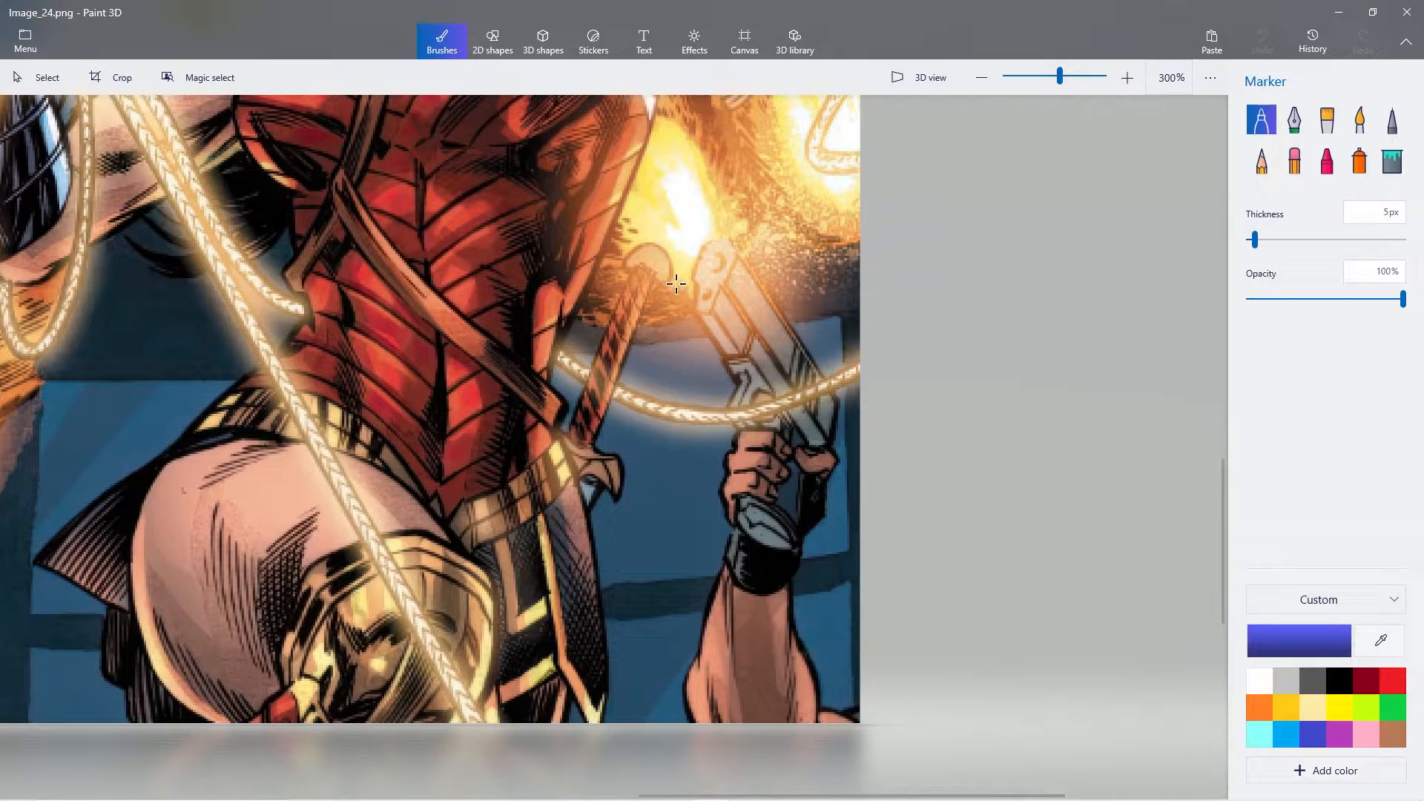
pyautogui.moveTo(1130, 327)
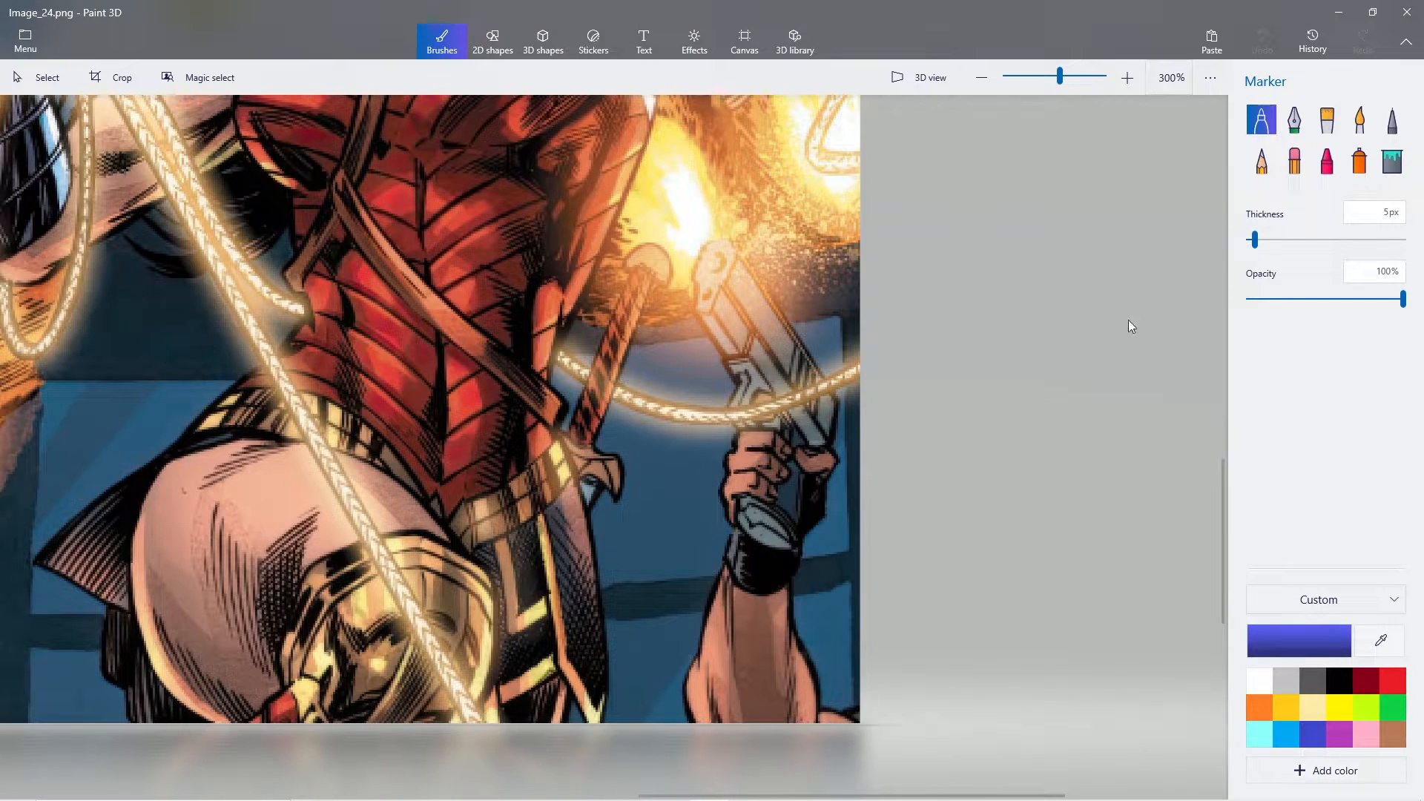
pyautogui.click(208, 76)
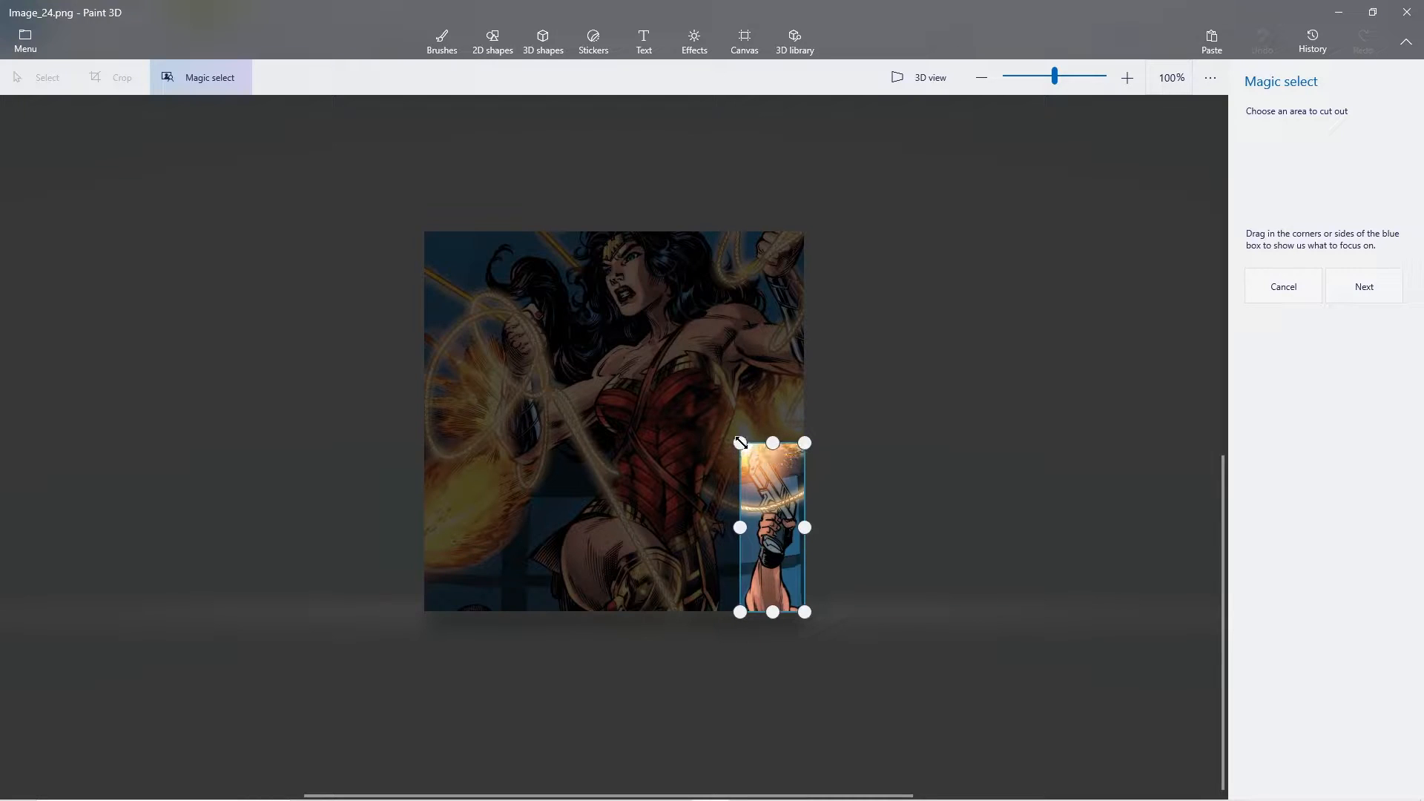
# Step: Finish the forearm cutout with autofilled background, delete it, and zoom back out
pyautogui.click(1126, 77)
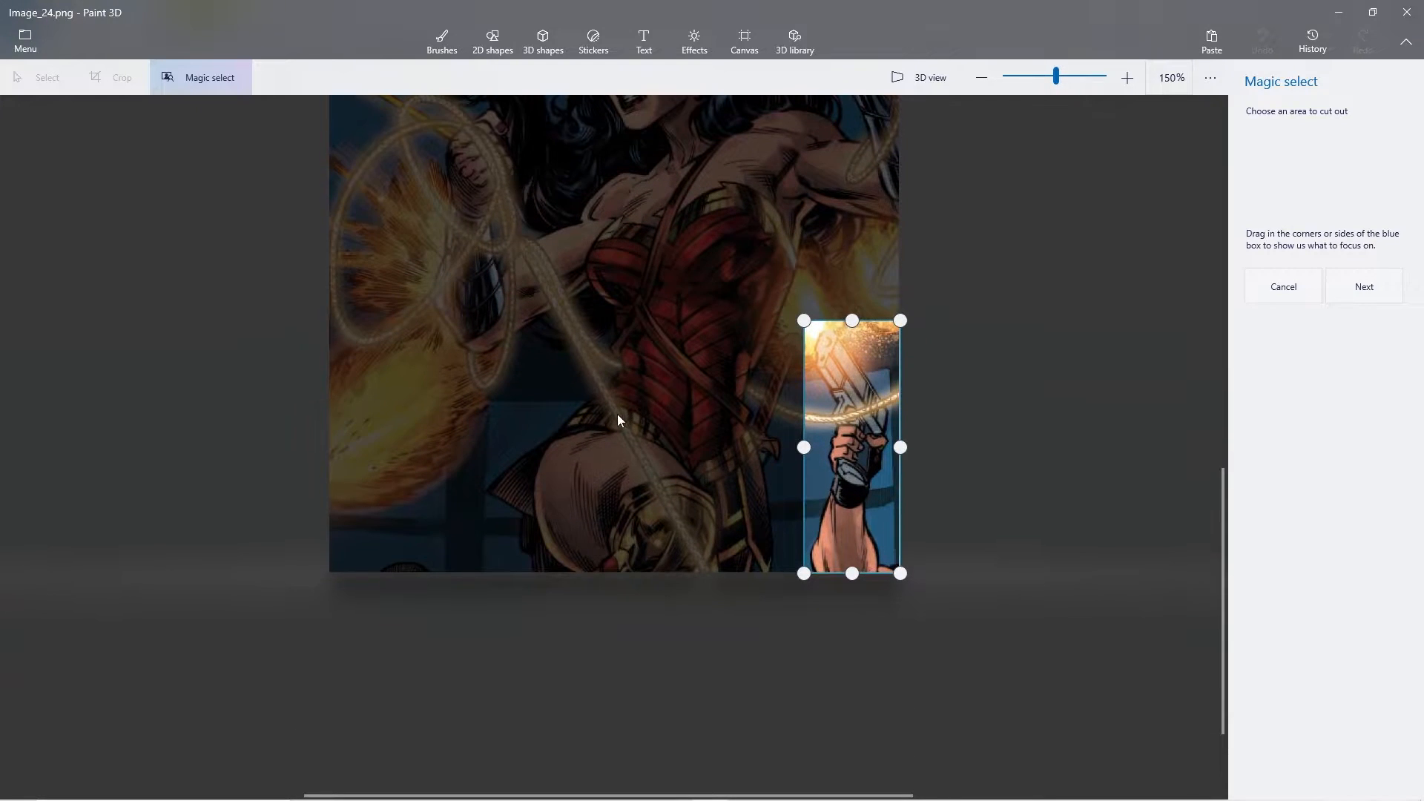
pyautogui.click(1363, 287)
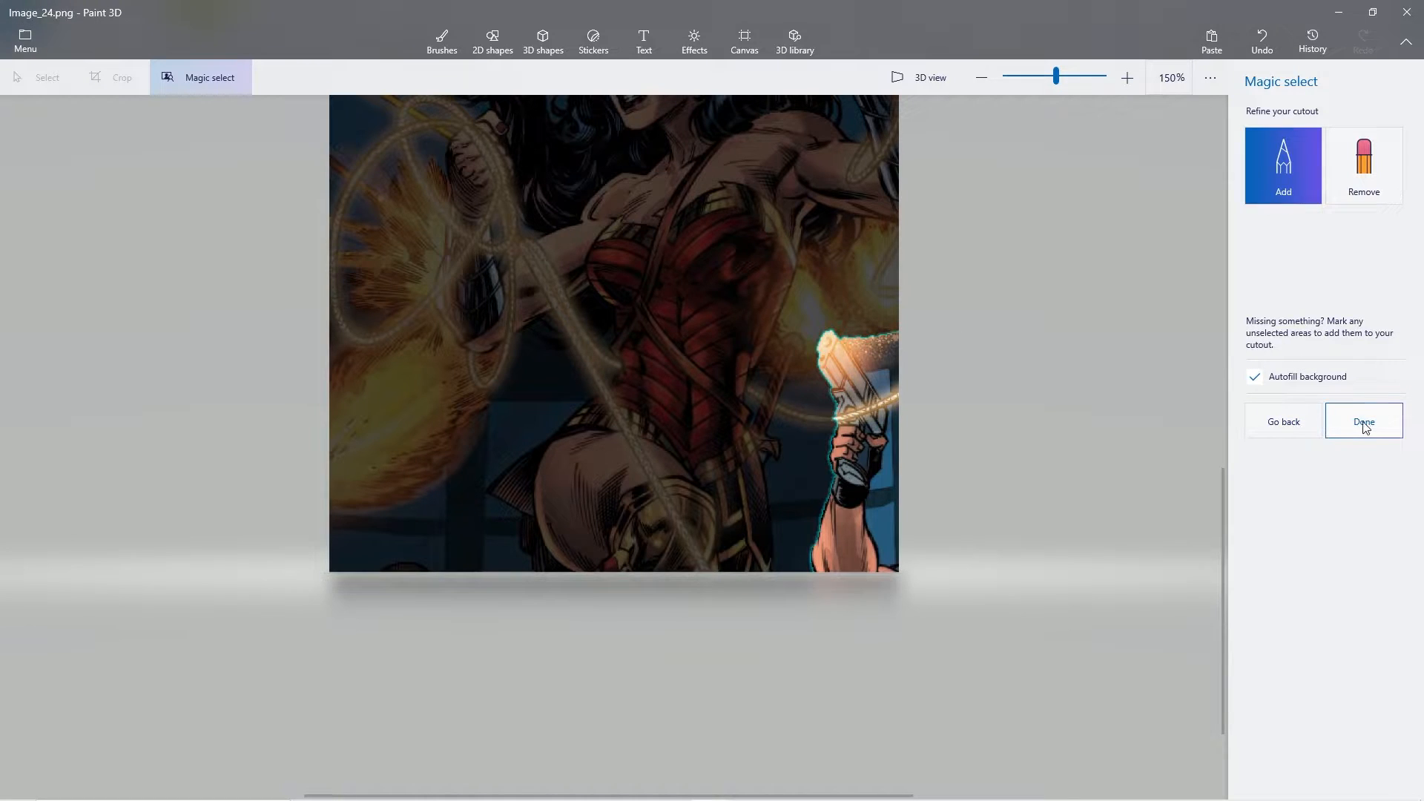
pyautogui.click(1363, 420)
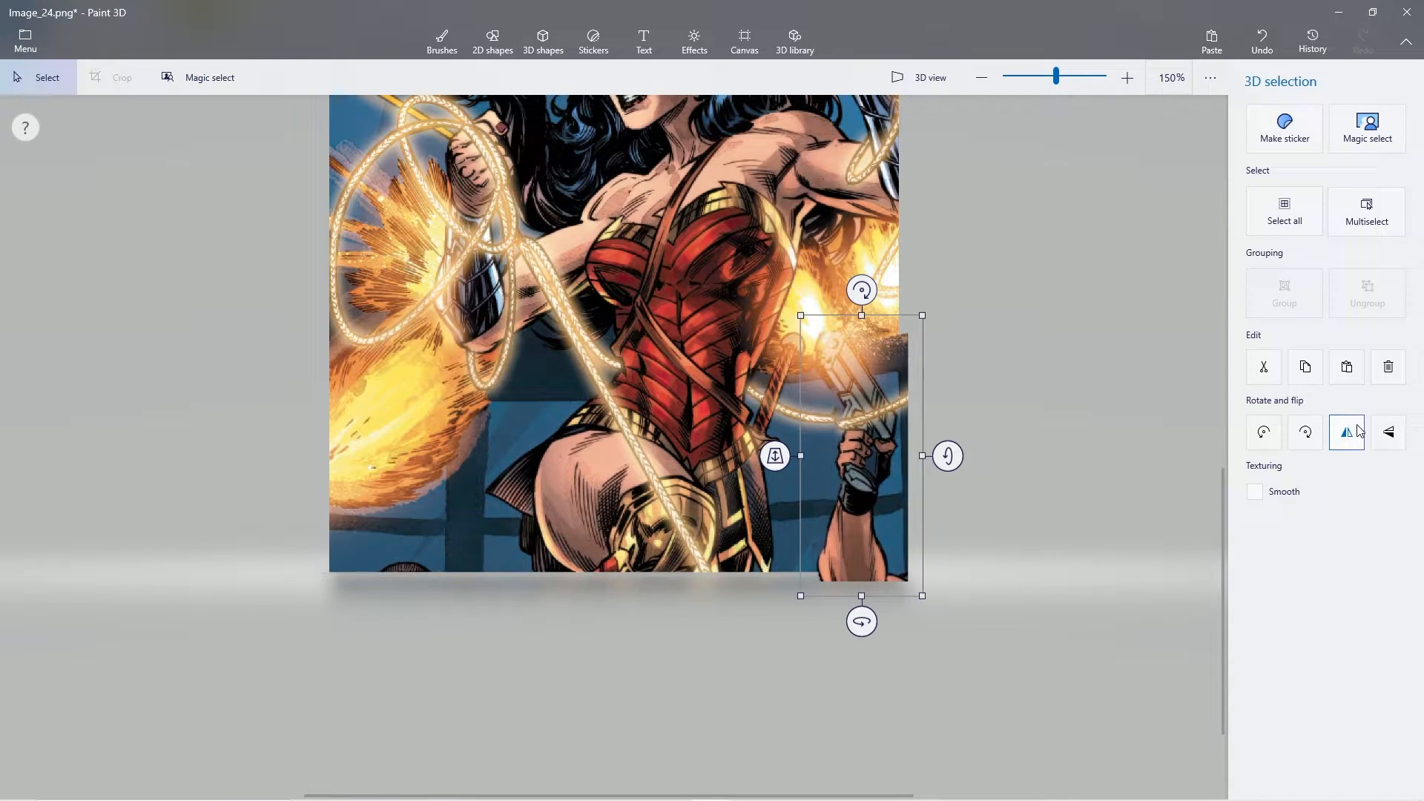
pyautogui.click(442, 41)
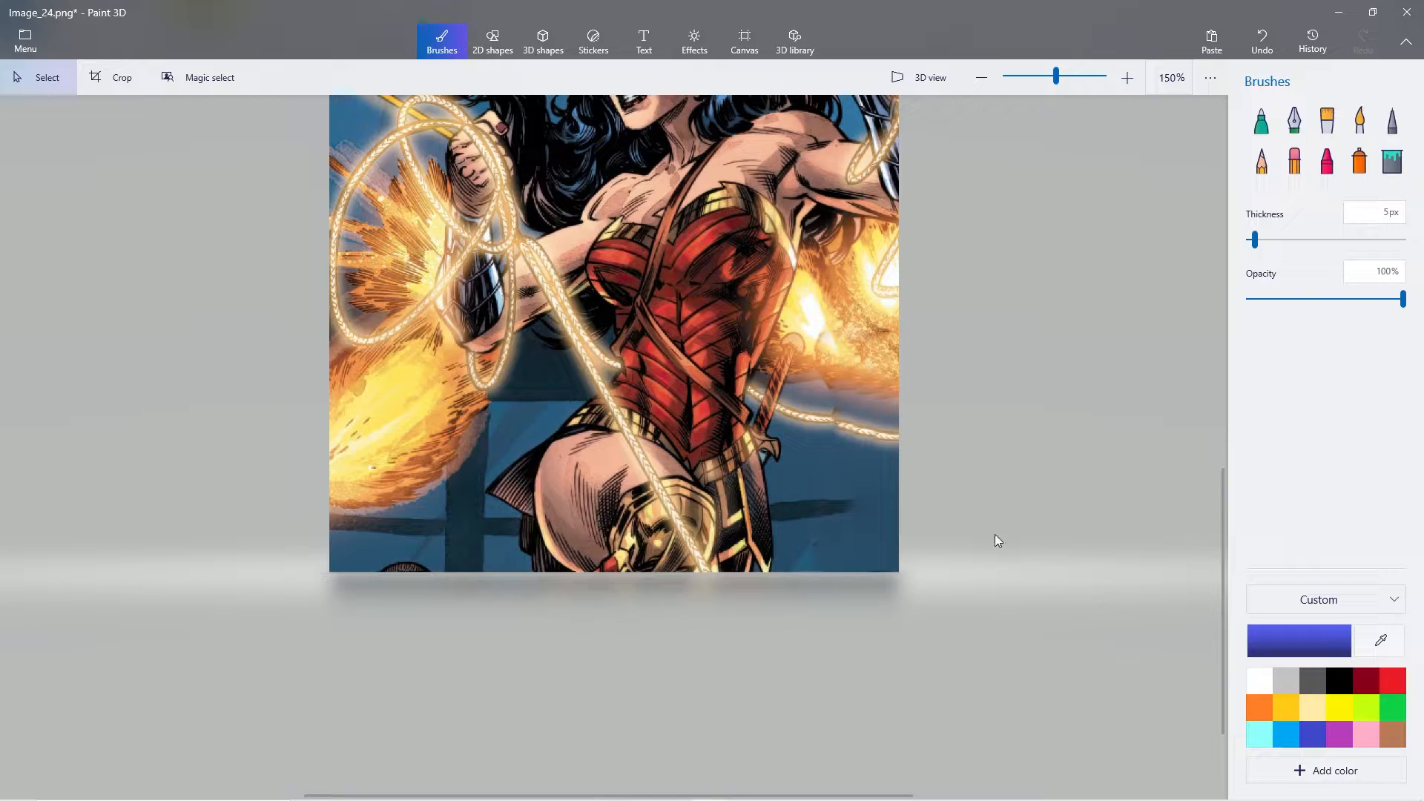
pyautogui.click(982, 77)
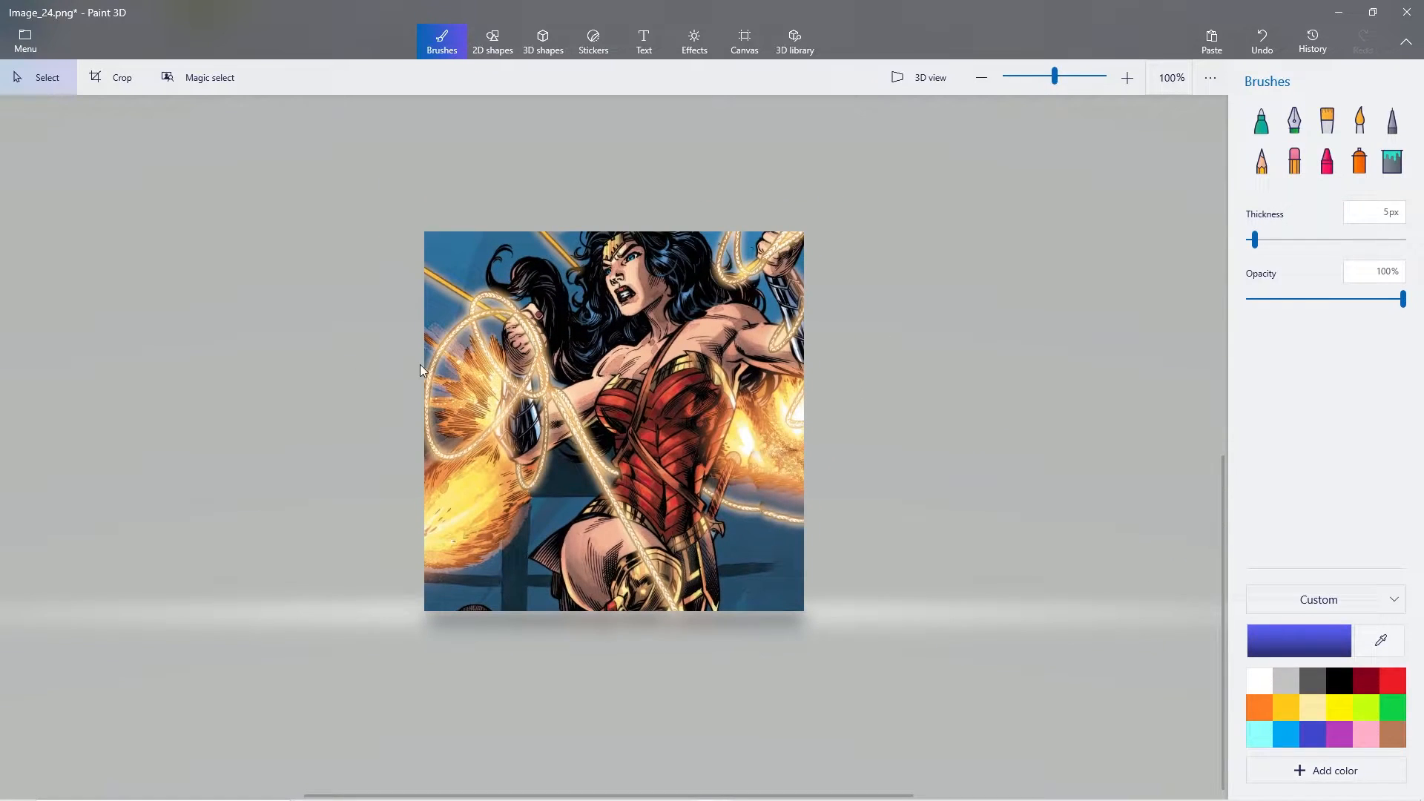
pyautogui.moveTo(518, 370)
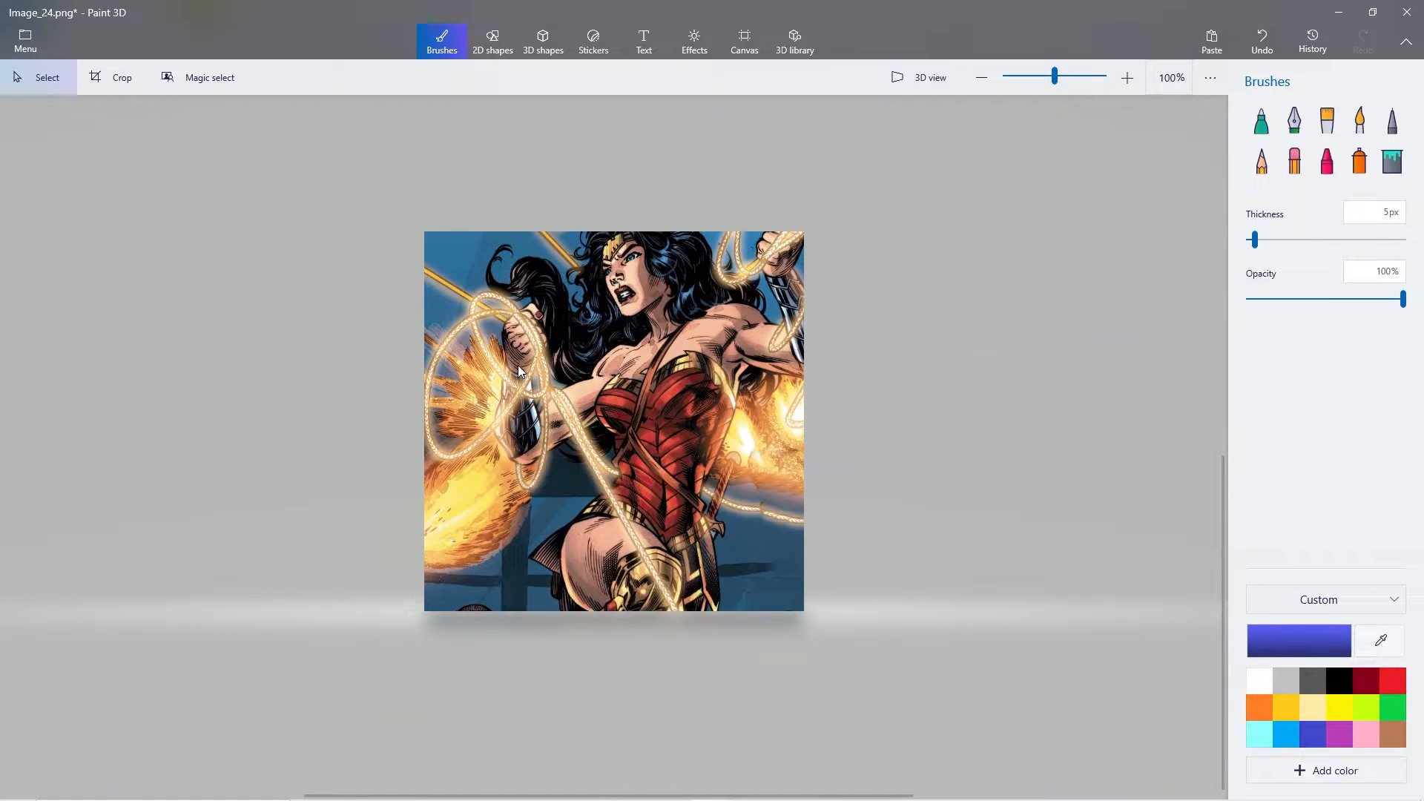
pyautogui.click(1126, 77)
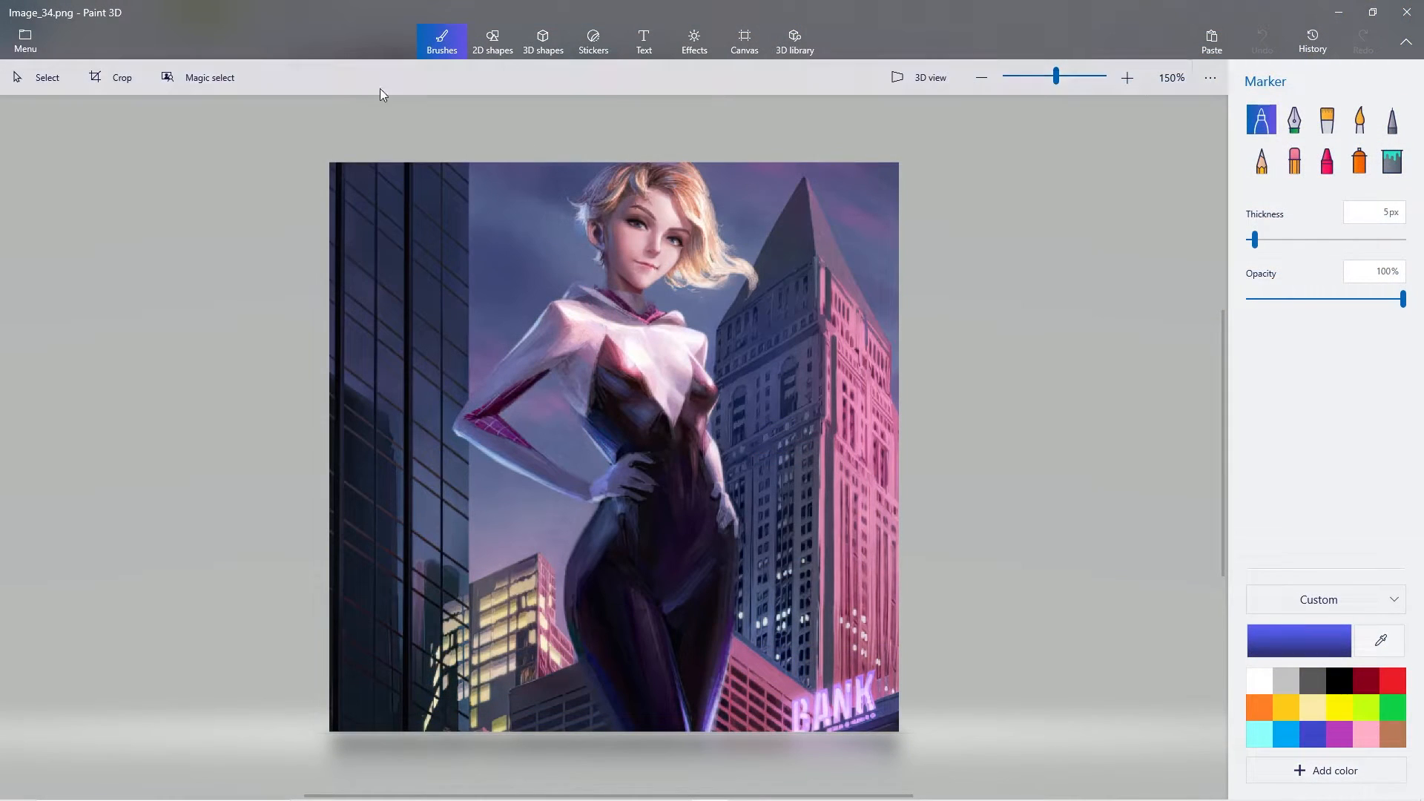
# Step: Shrink the Magic select box to the pink BANK sign and cut it out with autofill
pyautogui.click(210, 77)
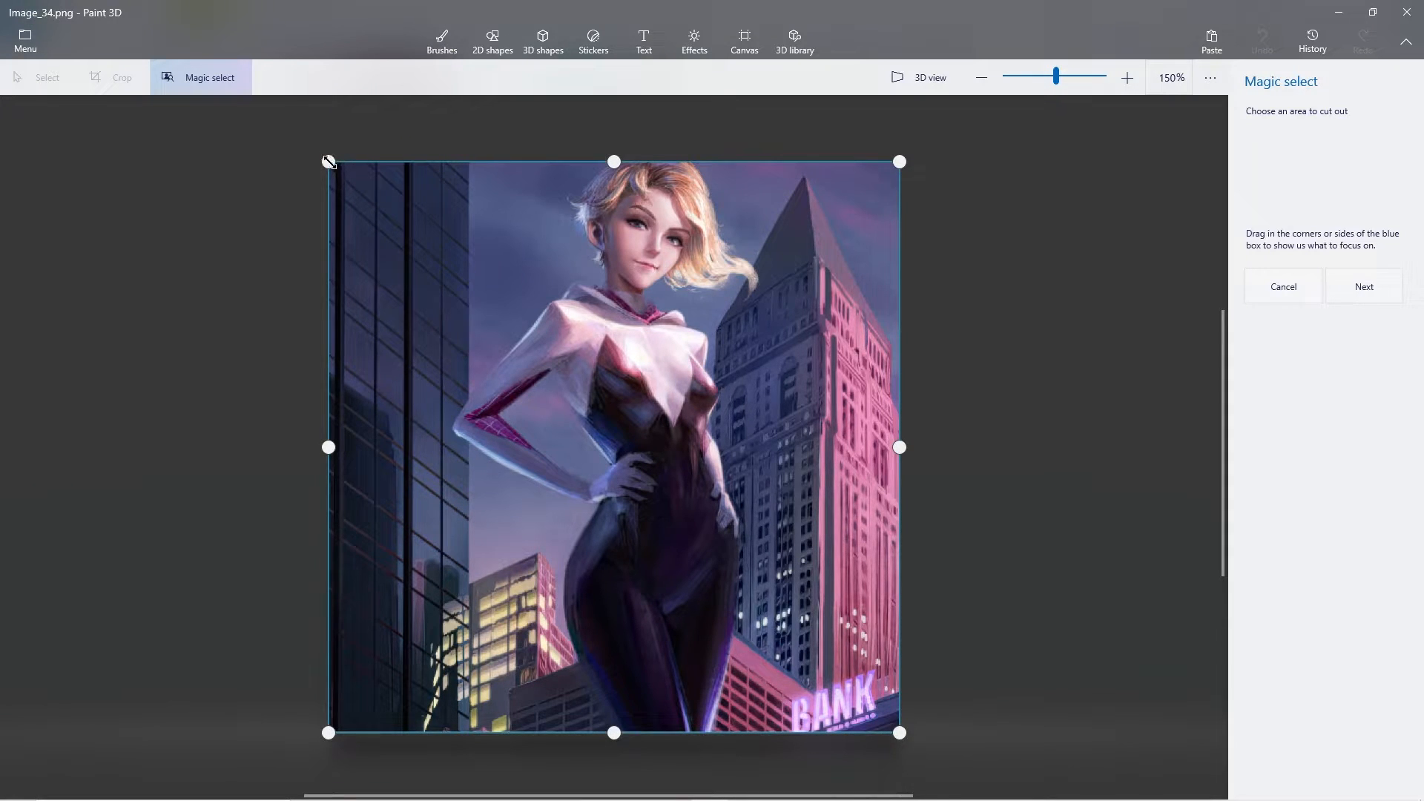
pyautogui.moveTo(328, 162); pyautogui.dragTo(785, 659)
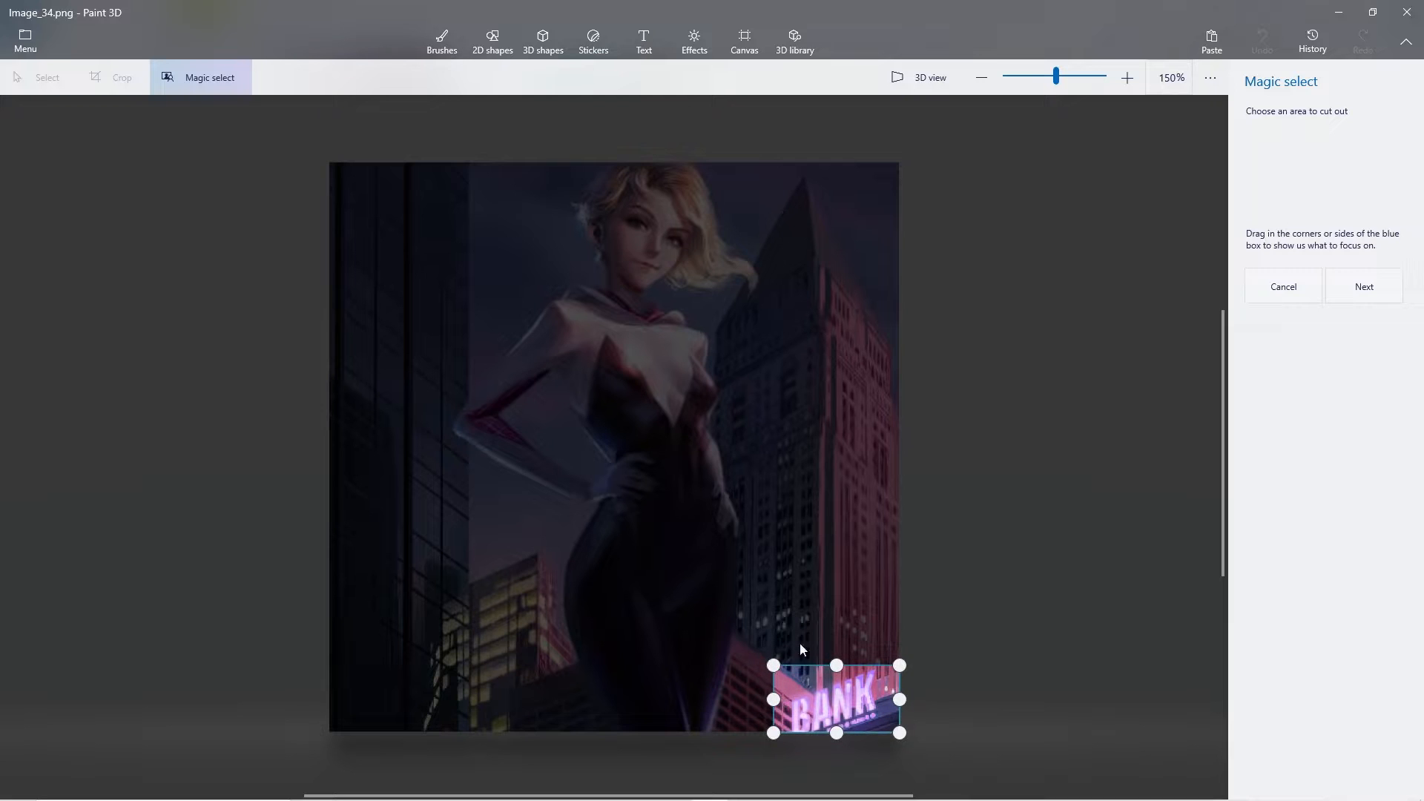
pyautogui.click(1361, 286)
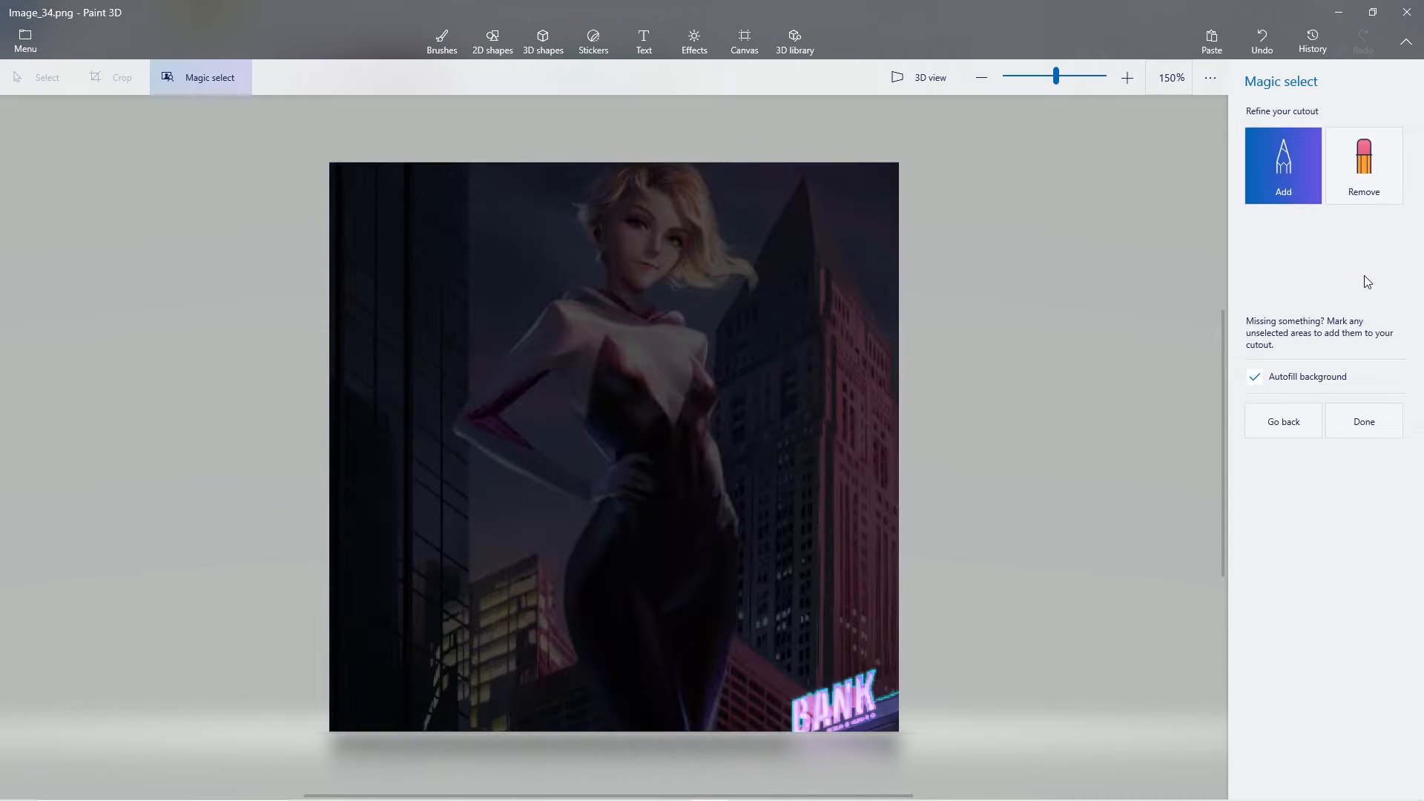
pyautogui.moveTo(1374, 469)
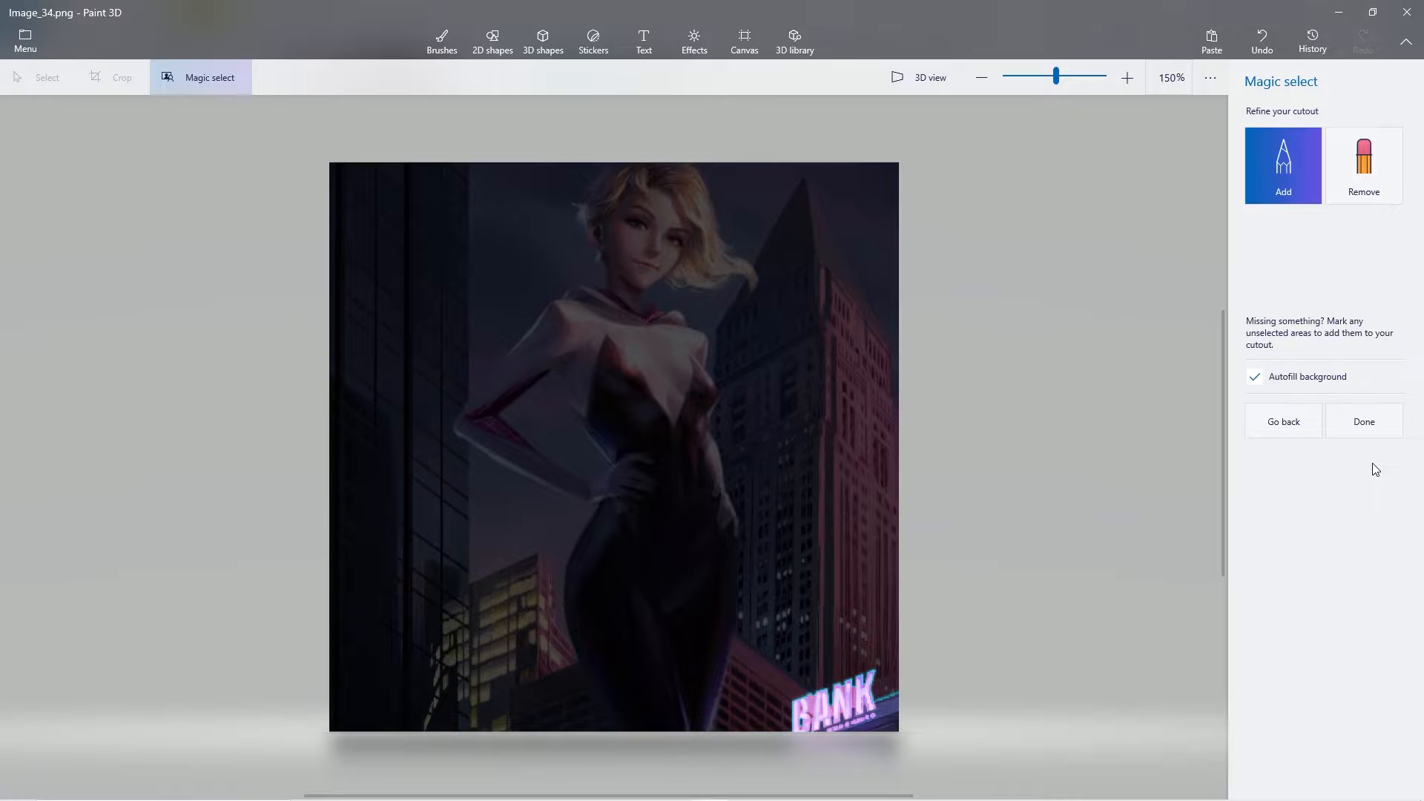
pyautogui.click(1363, 420)
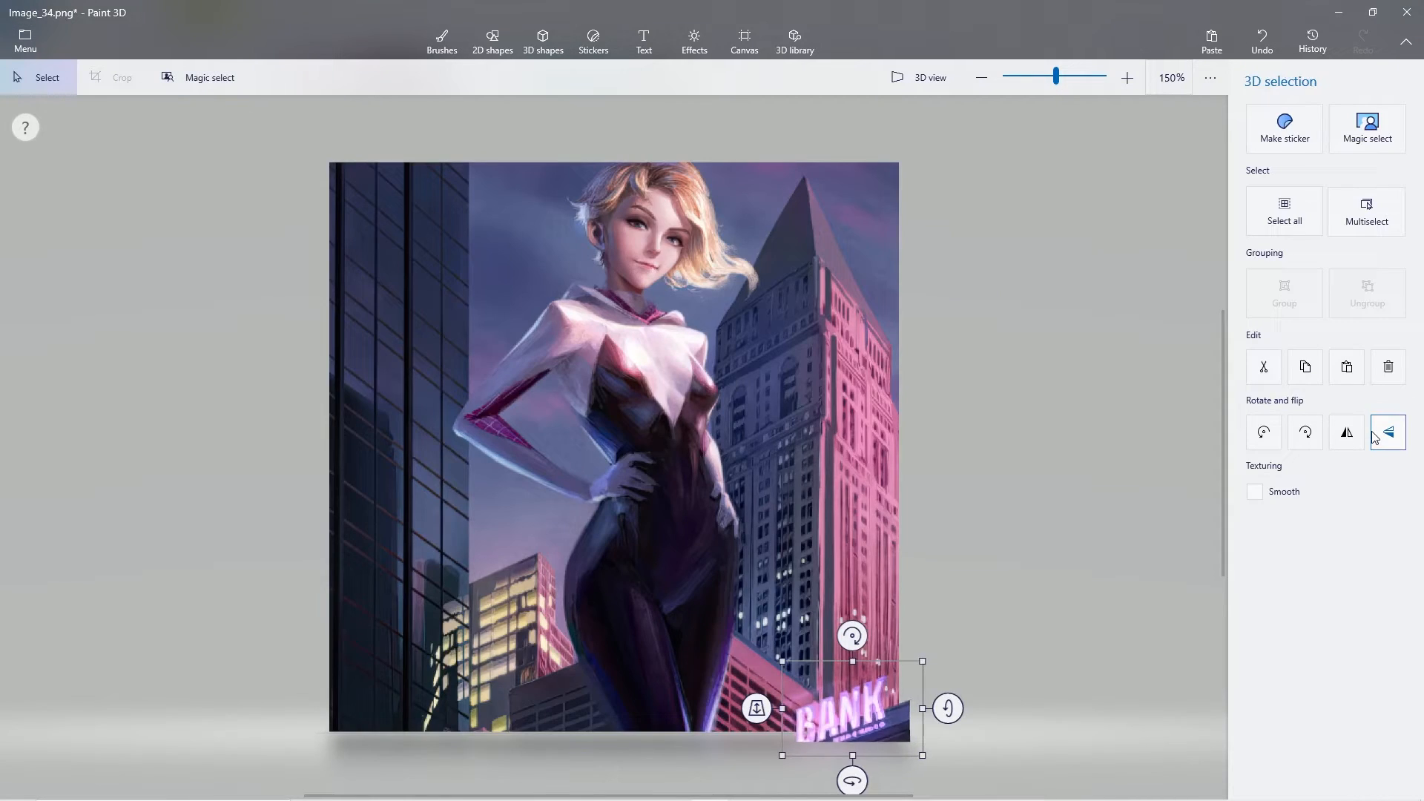
# Step: Delete the BANK sign cutout and zoom out to view the filled building corner
pyautogui.click(441, 37)
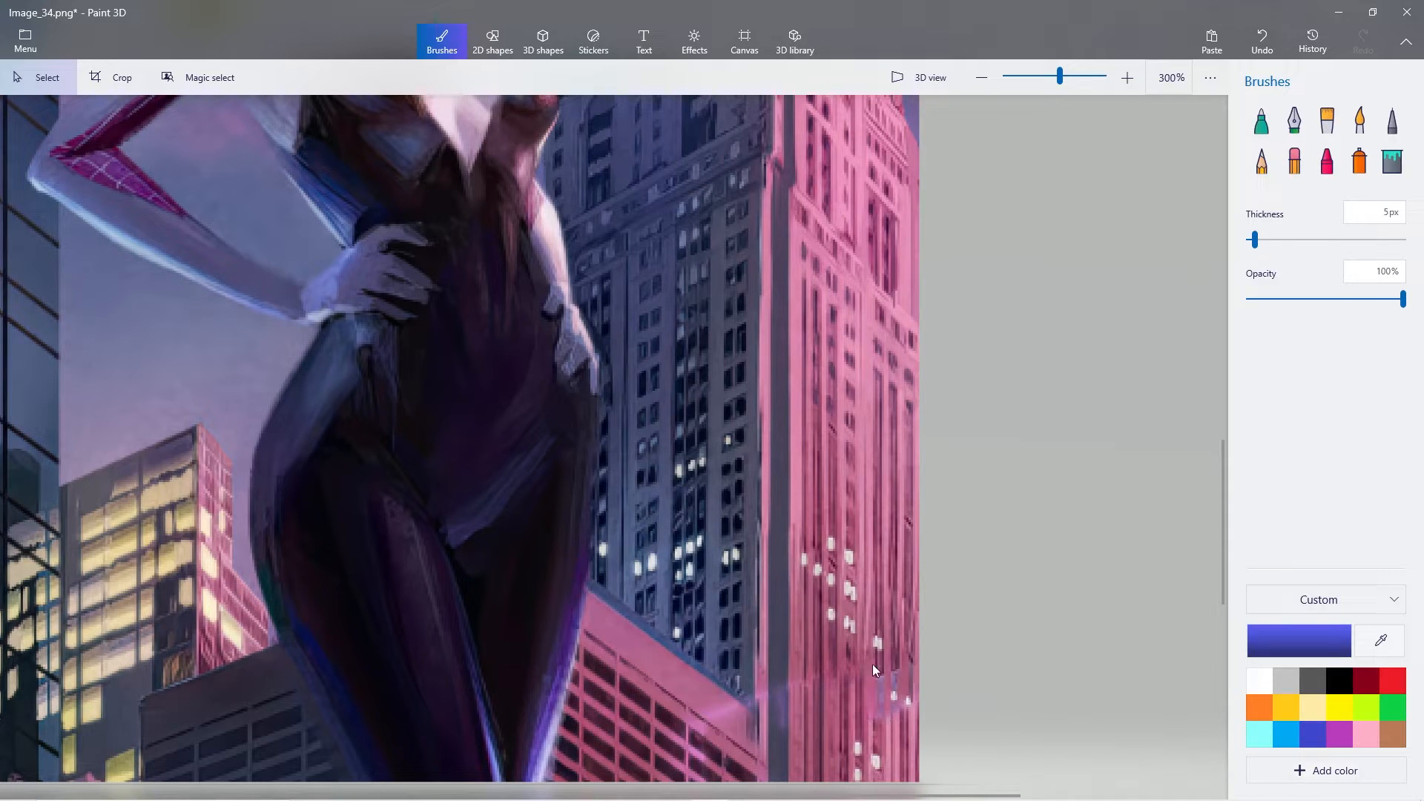
pyautogui.click(980, 77)
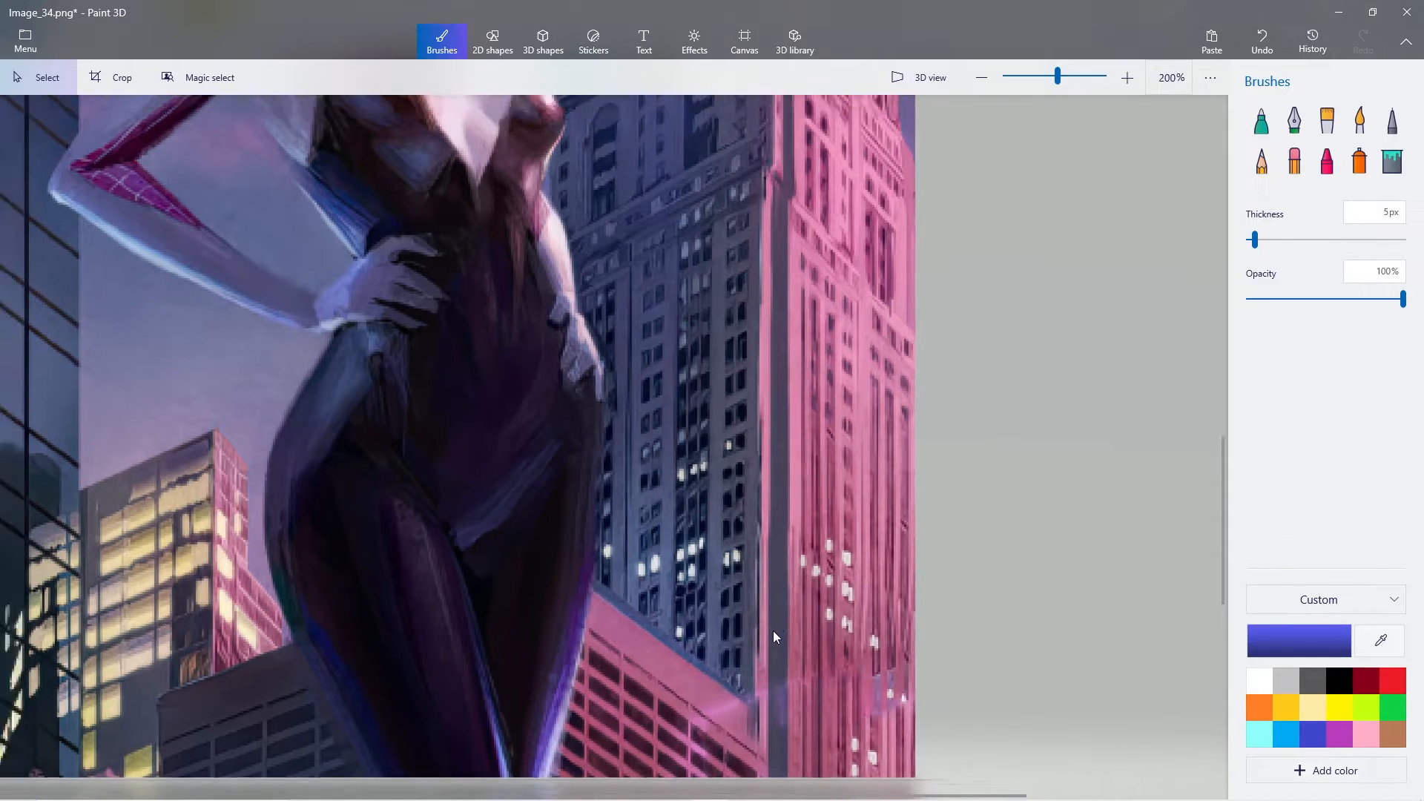
pyautogui.click(982, 77)
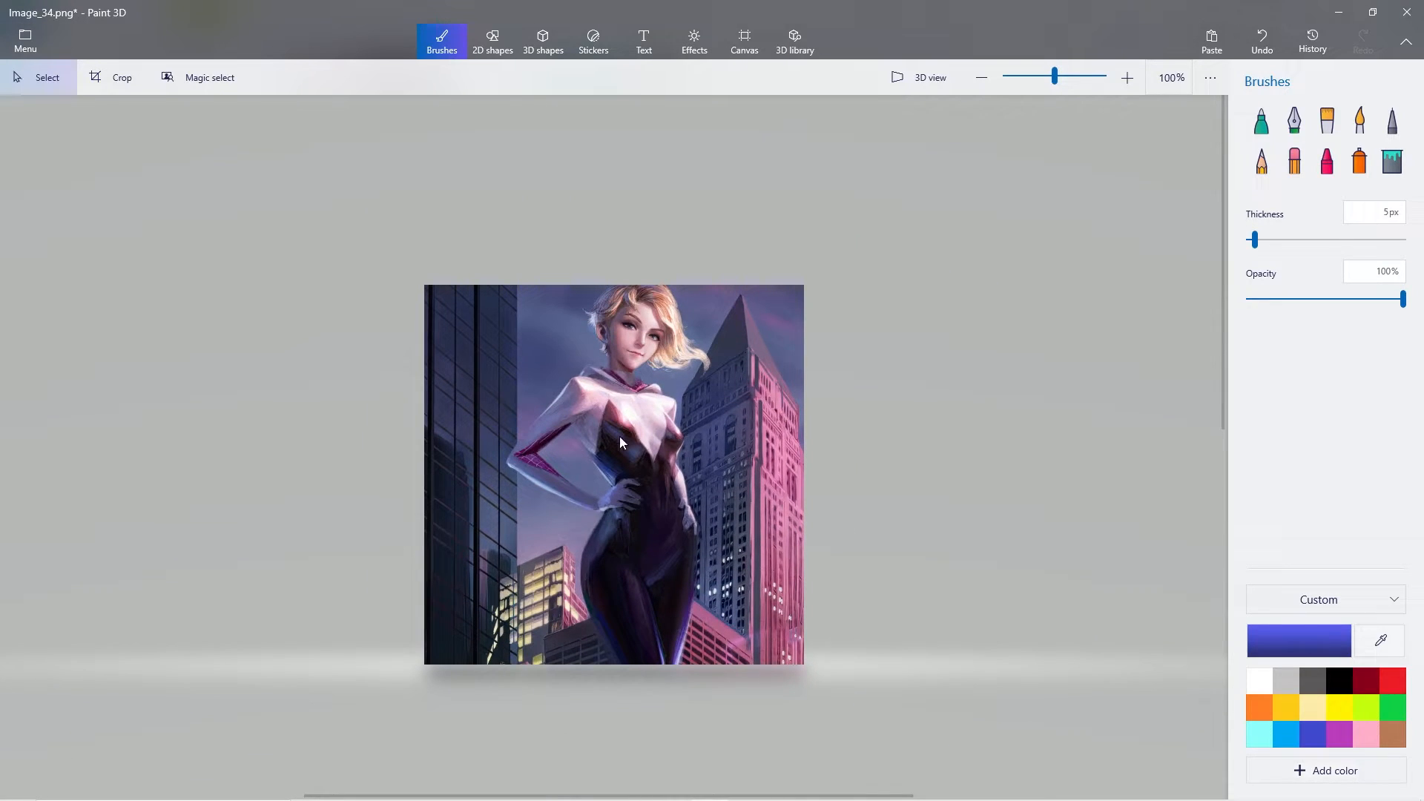